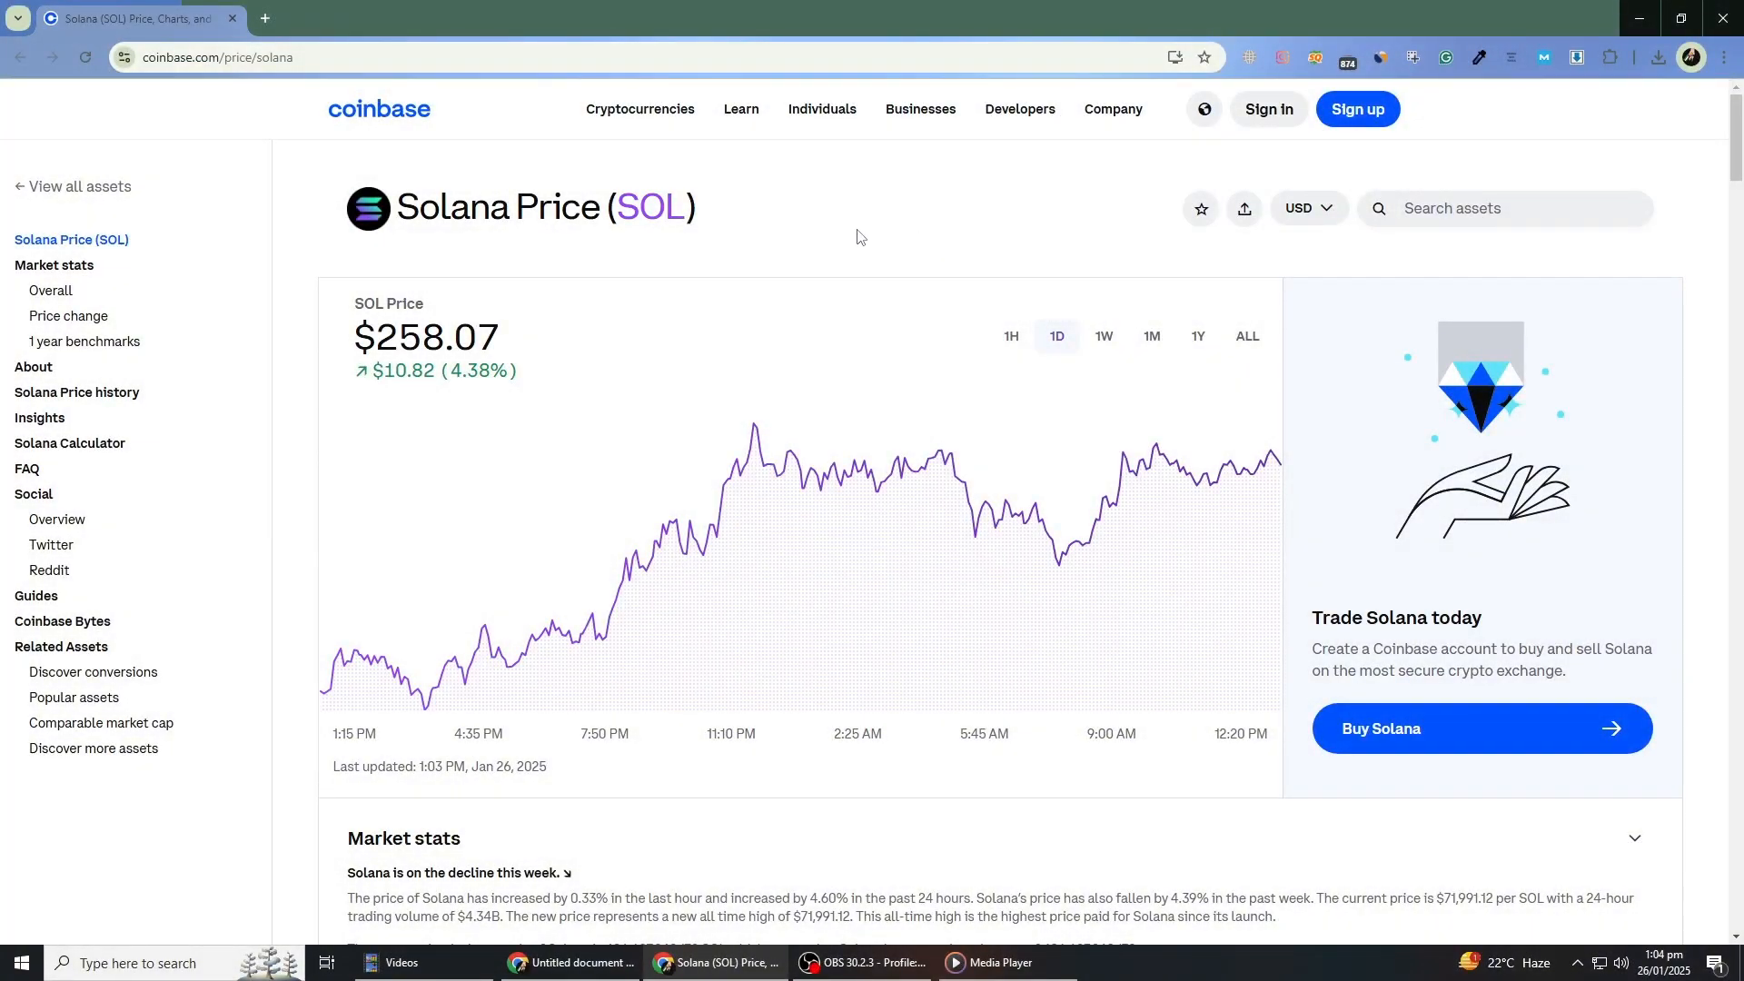
{"action": "mouse_move", "coordinate": [502, 208]}
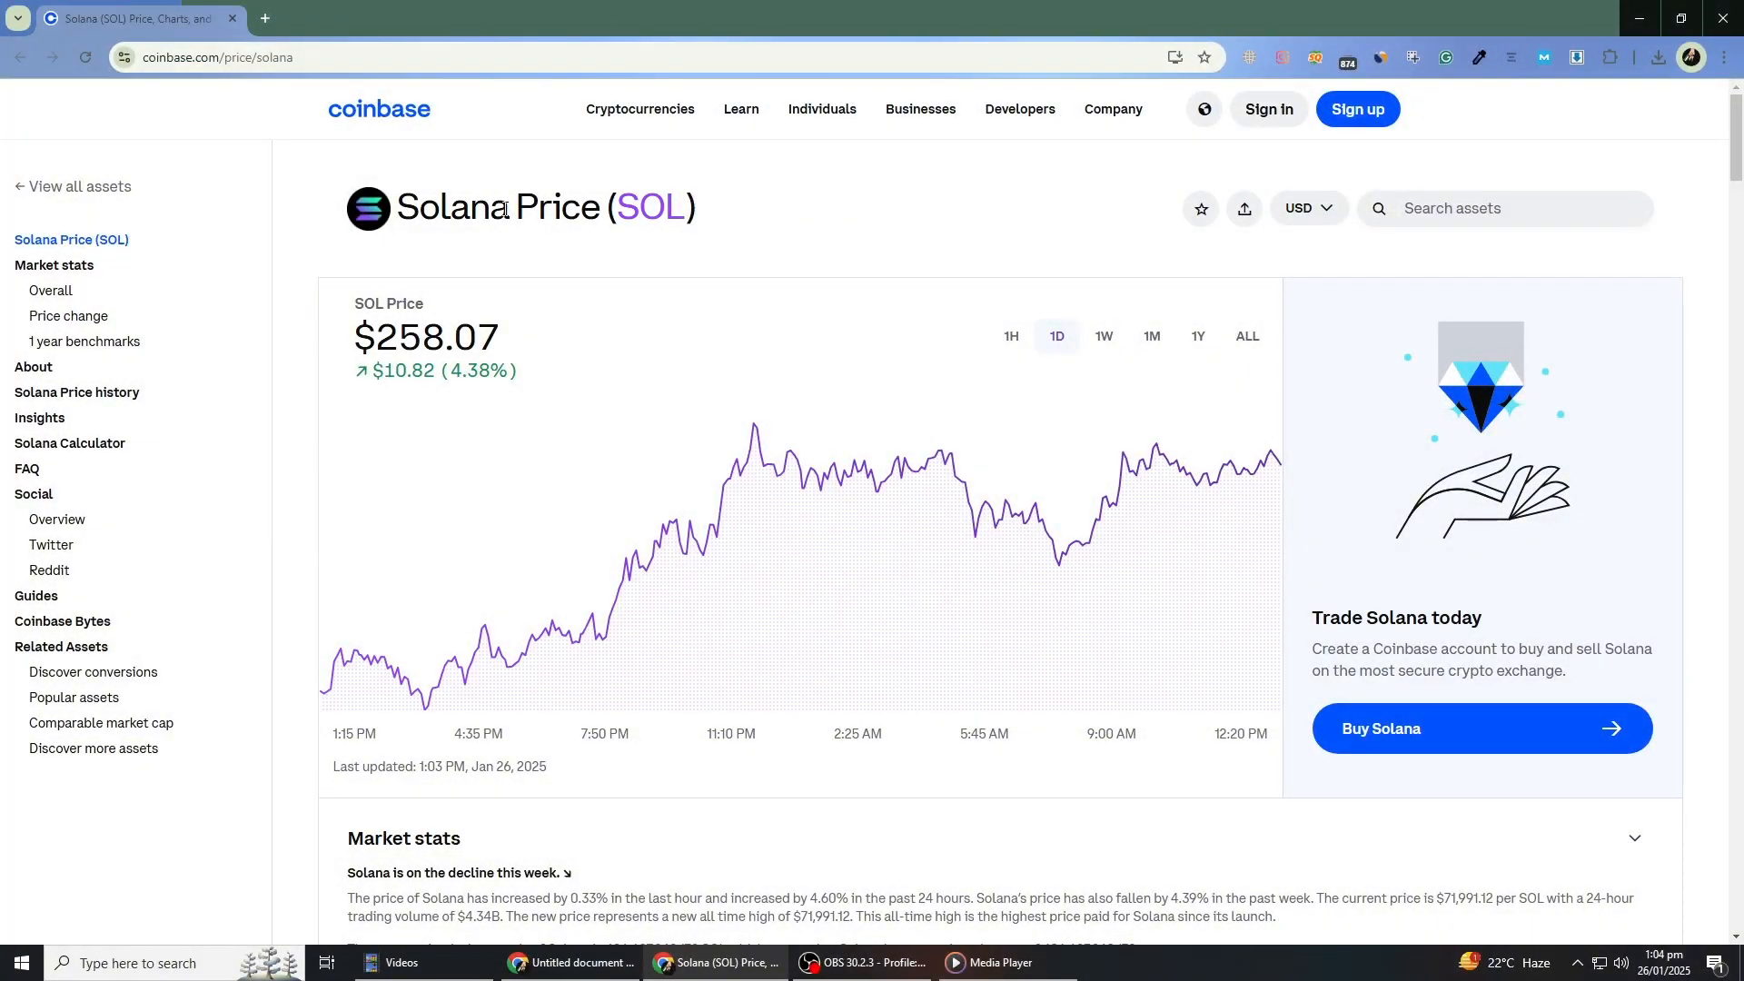
Browse the home screen, then go to Trade and start a Solana buy order.
{"action": "triple_click", "coordinate": [504, 207]}
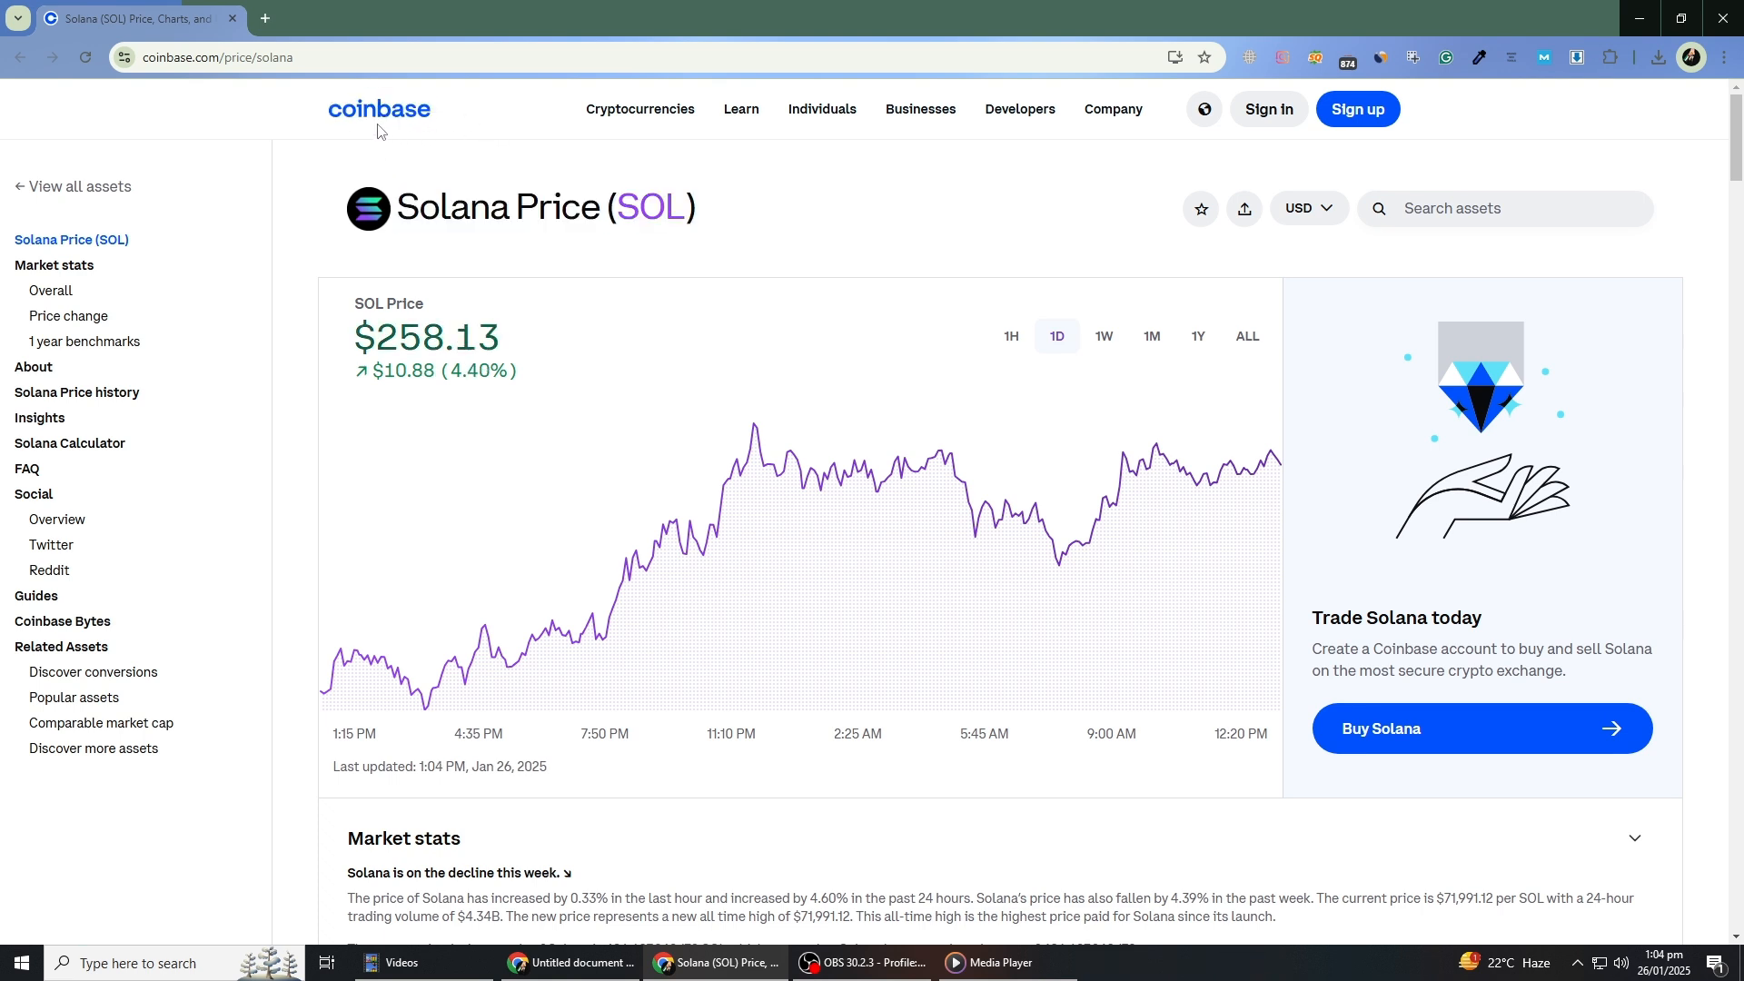
{"action": "scroll", "scroll_direction": "down", "scroll_amount": 3}
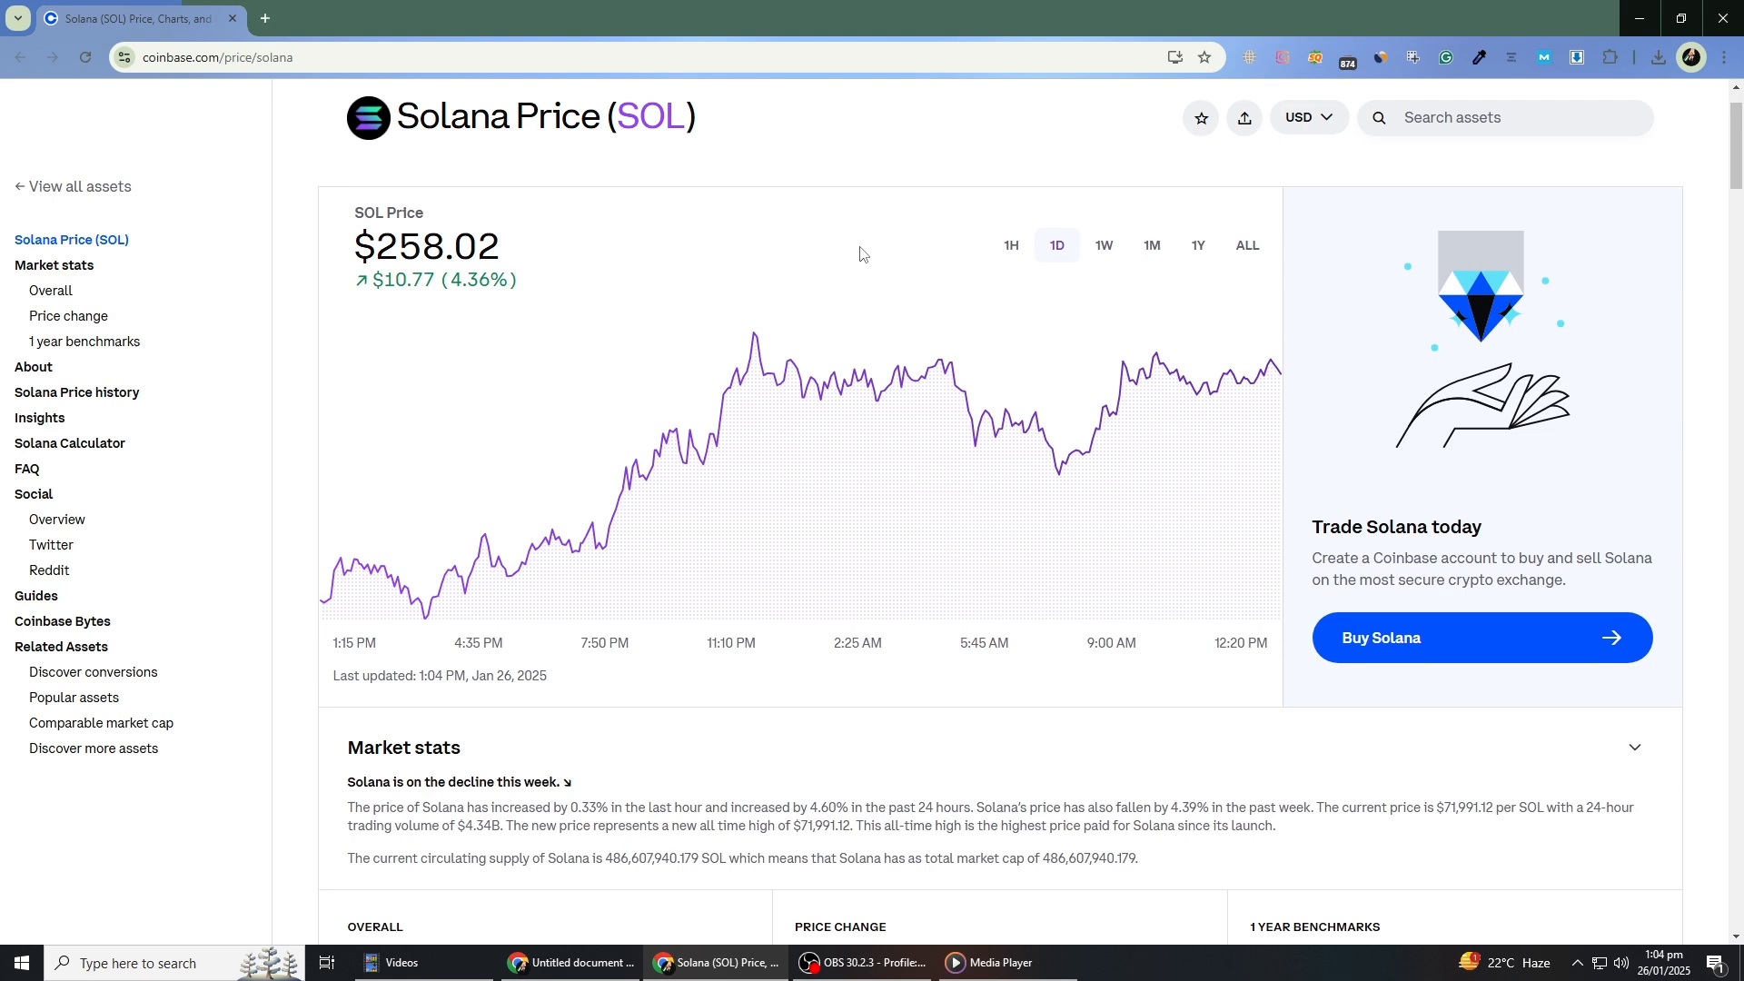
{"action": "scroll", "scroll_direction": "up", "scroll_amount": 3}
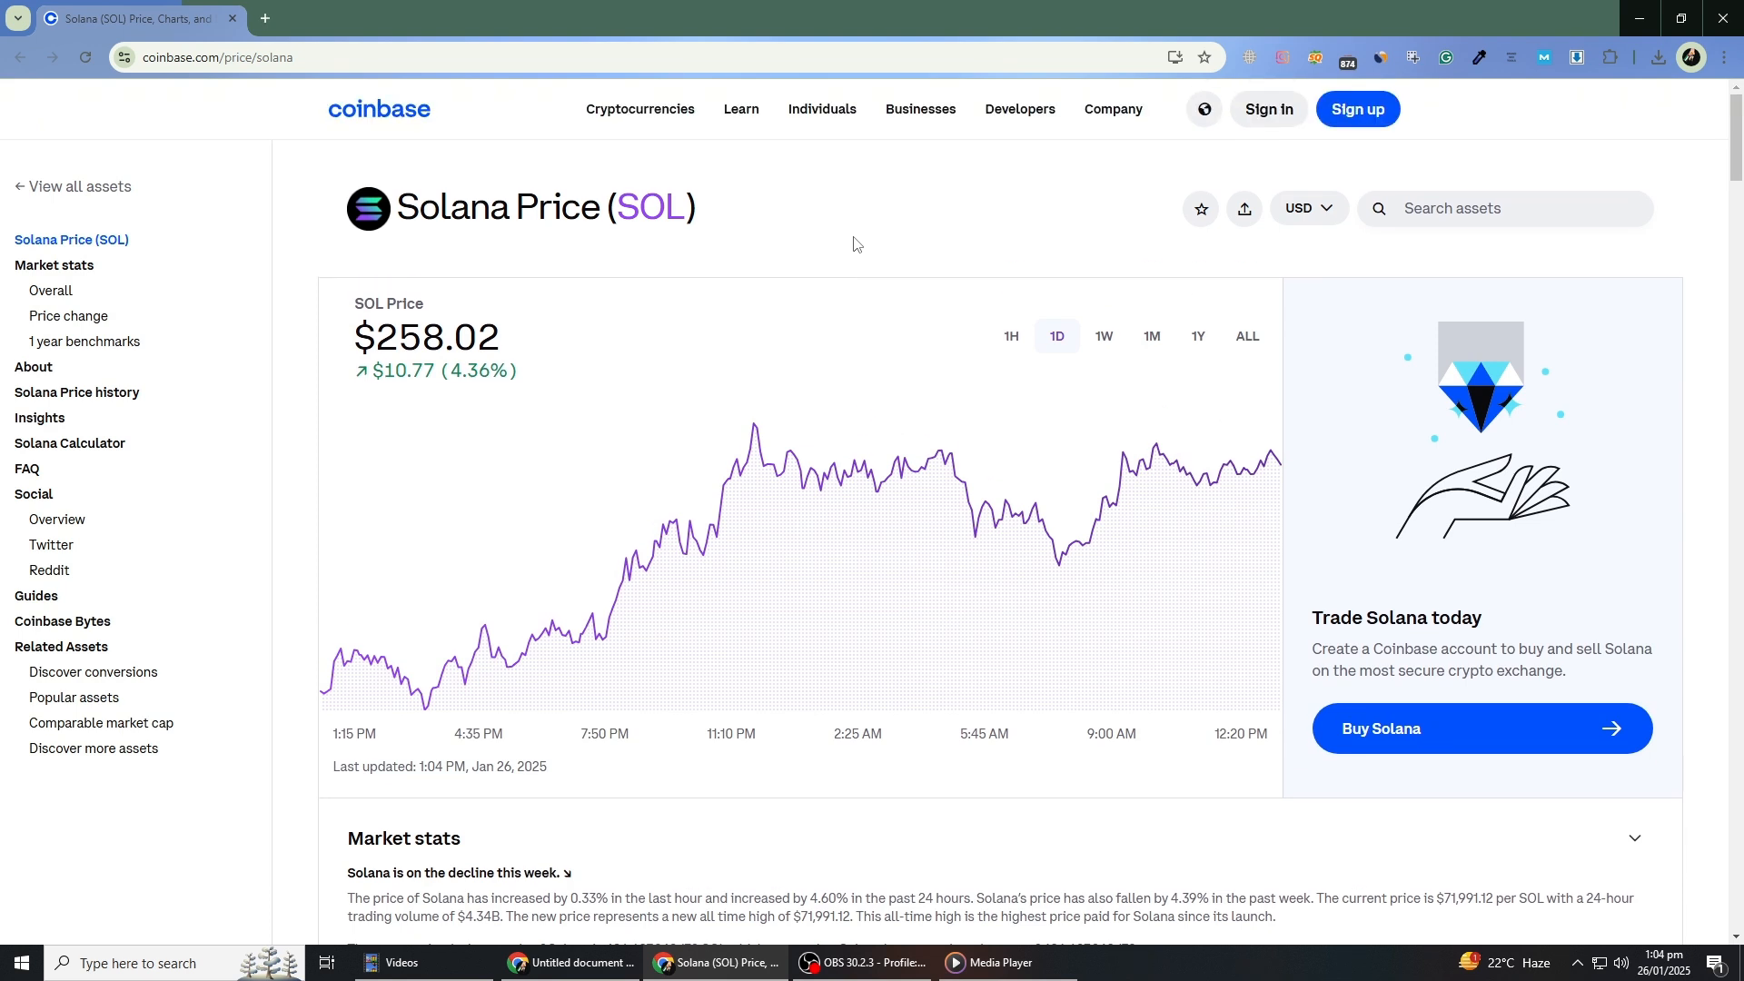
{"action": "scroll", "scroll_direction": "down", "scroll_amount": 3}
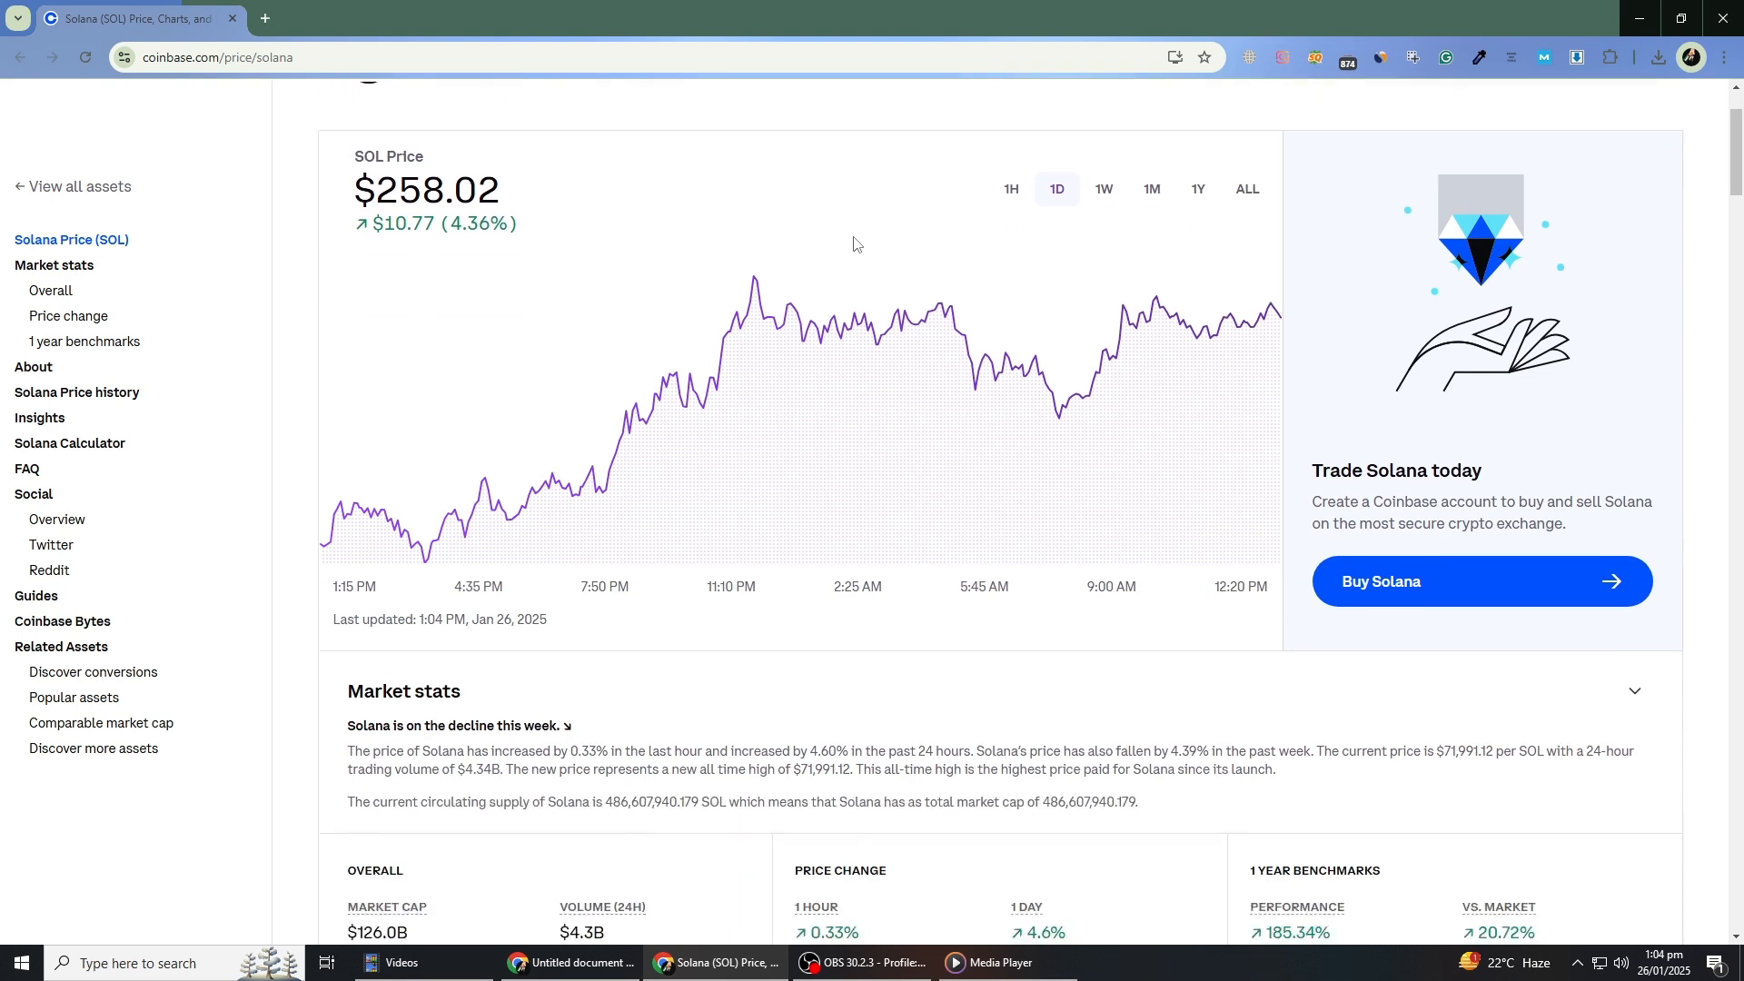
{"action": "scroll", "scroll_direction": "down", "scroll_amount": 3}
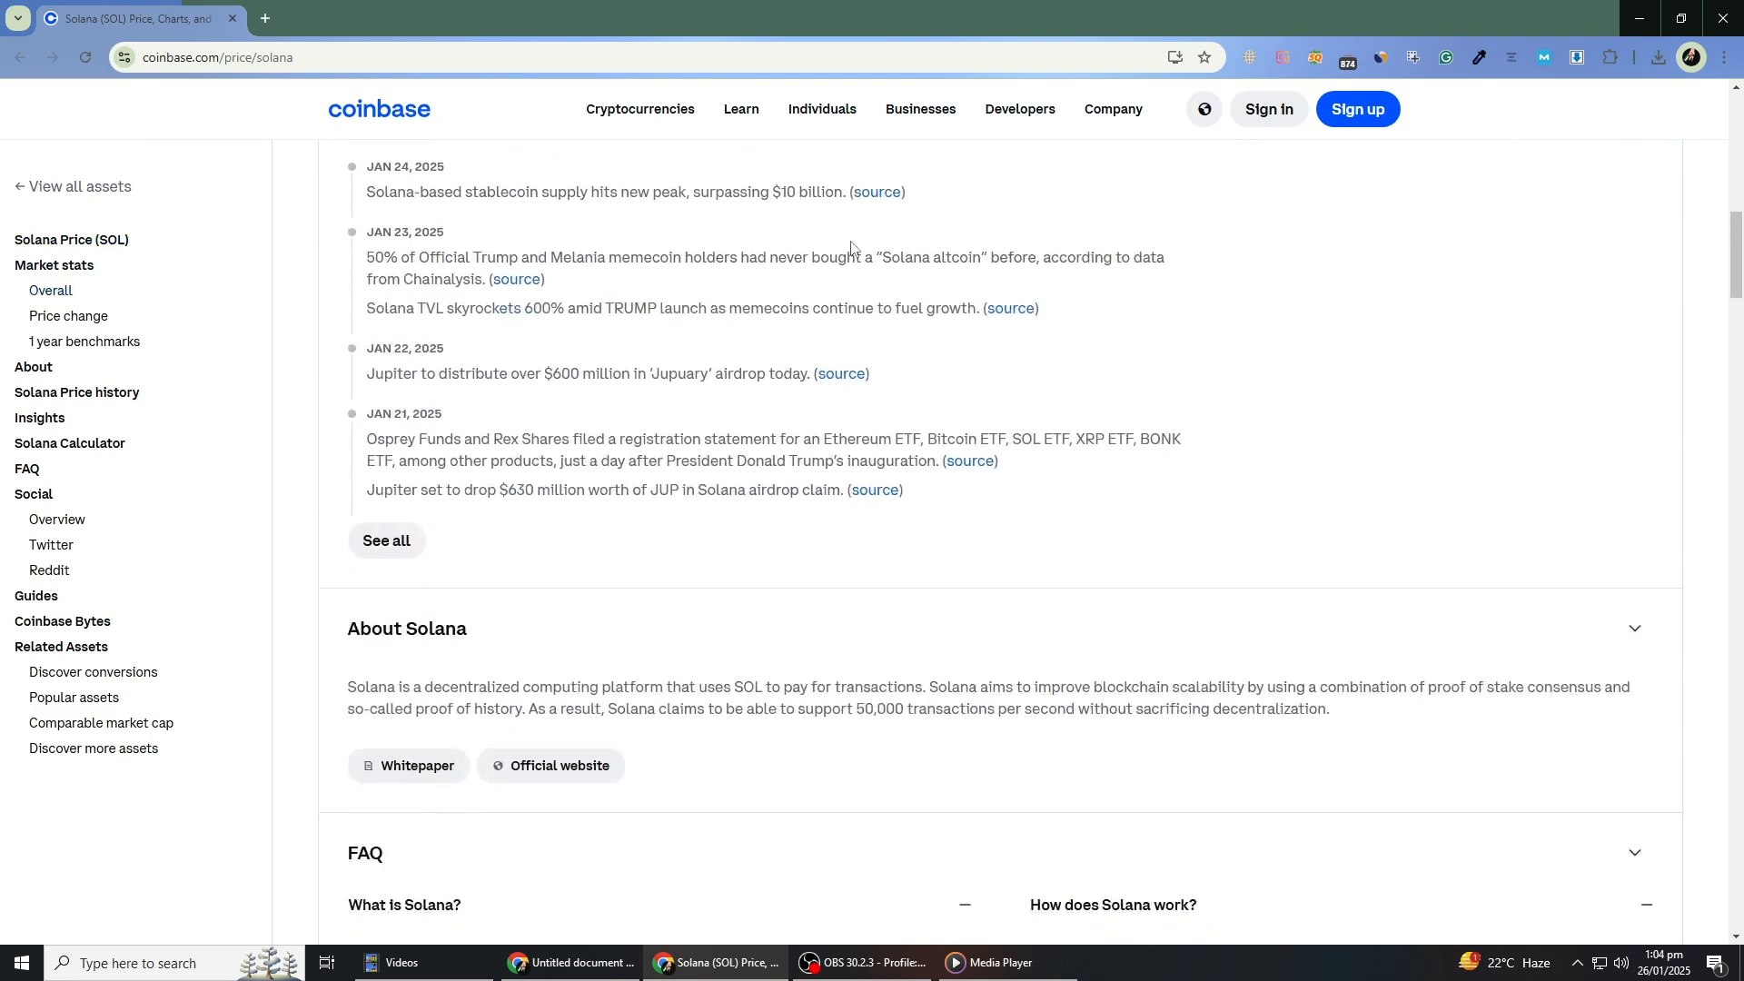
{"action": "scroll", "scroll_direction": "up", "scroll_amount": 3}
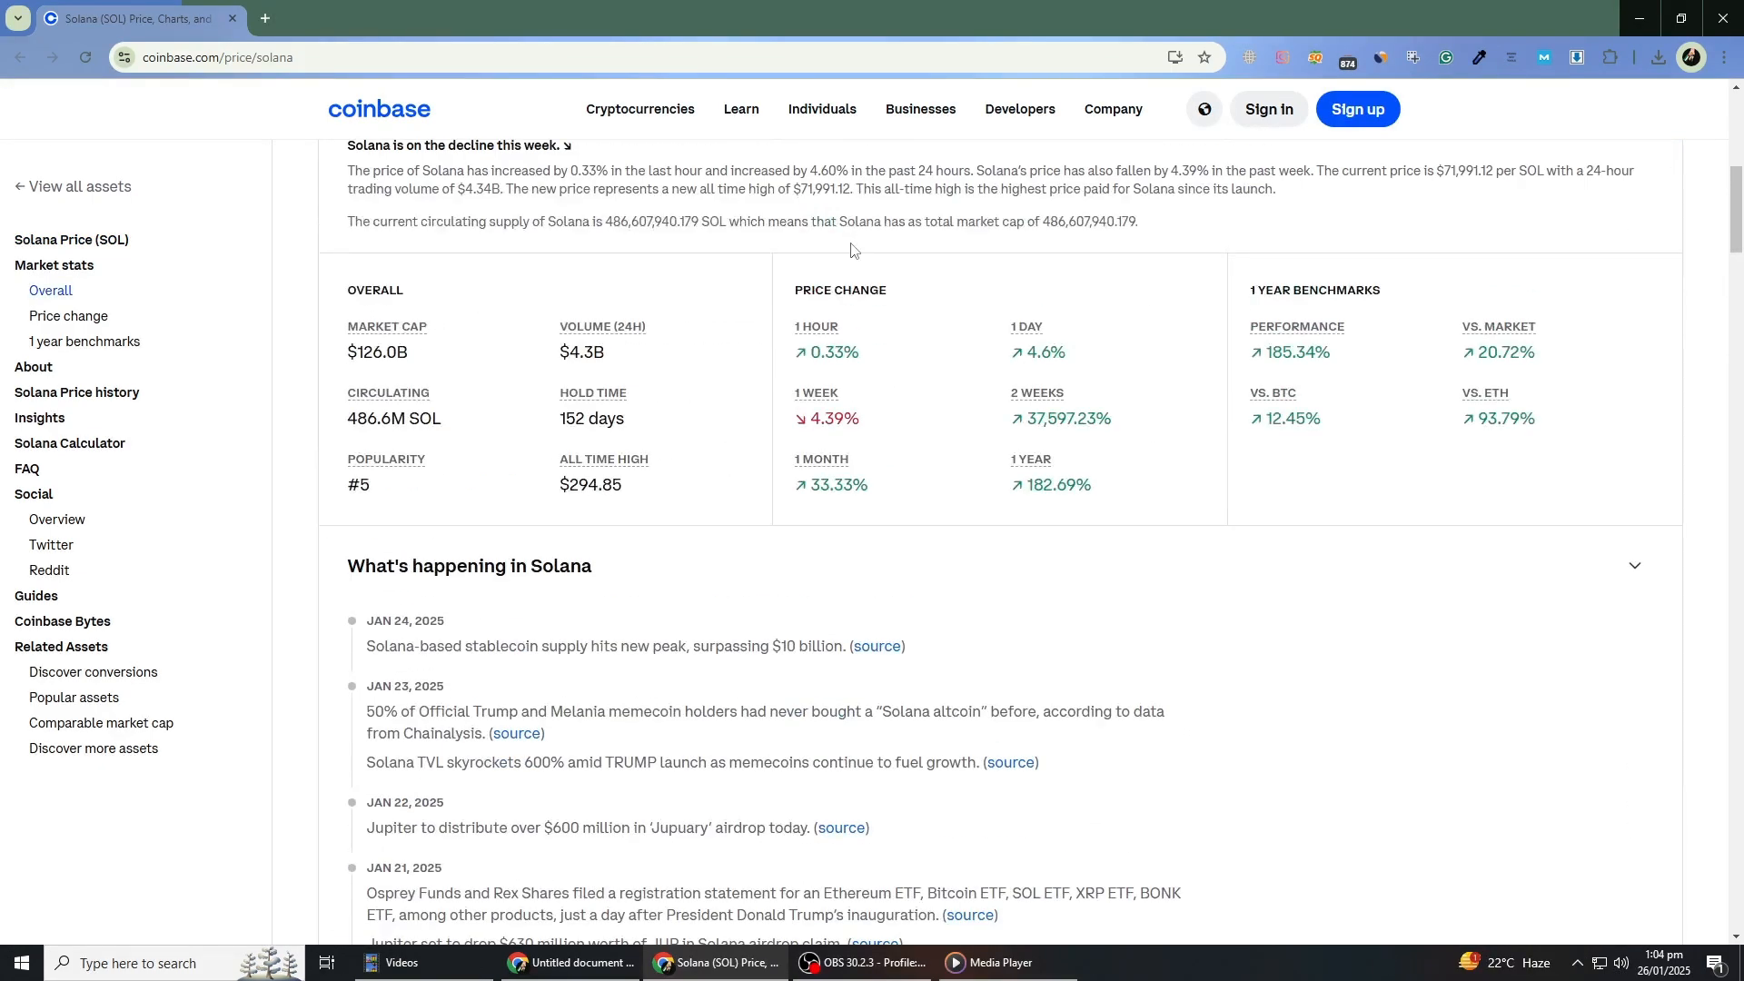
{"action": "scroll", "scroll_direction": "up", "scroll_amount": 3}
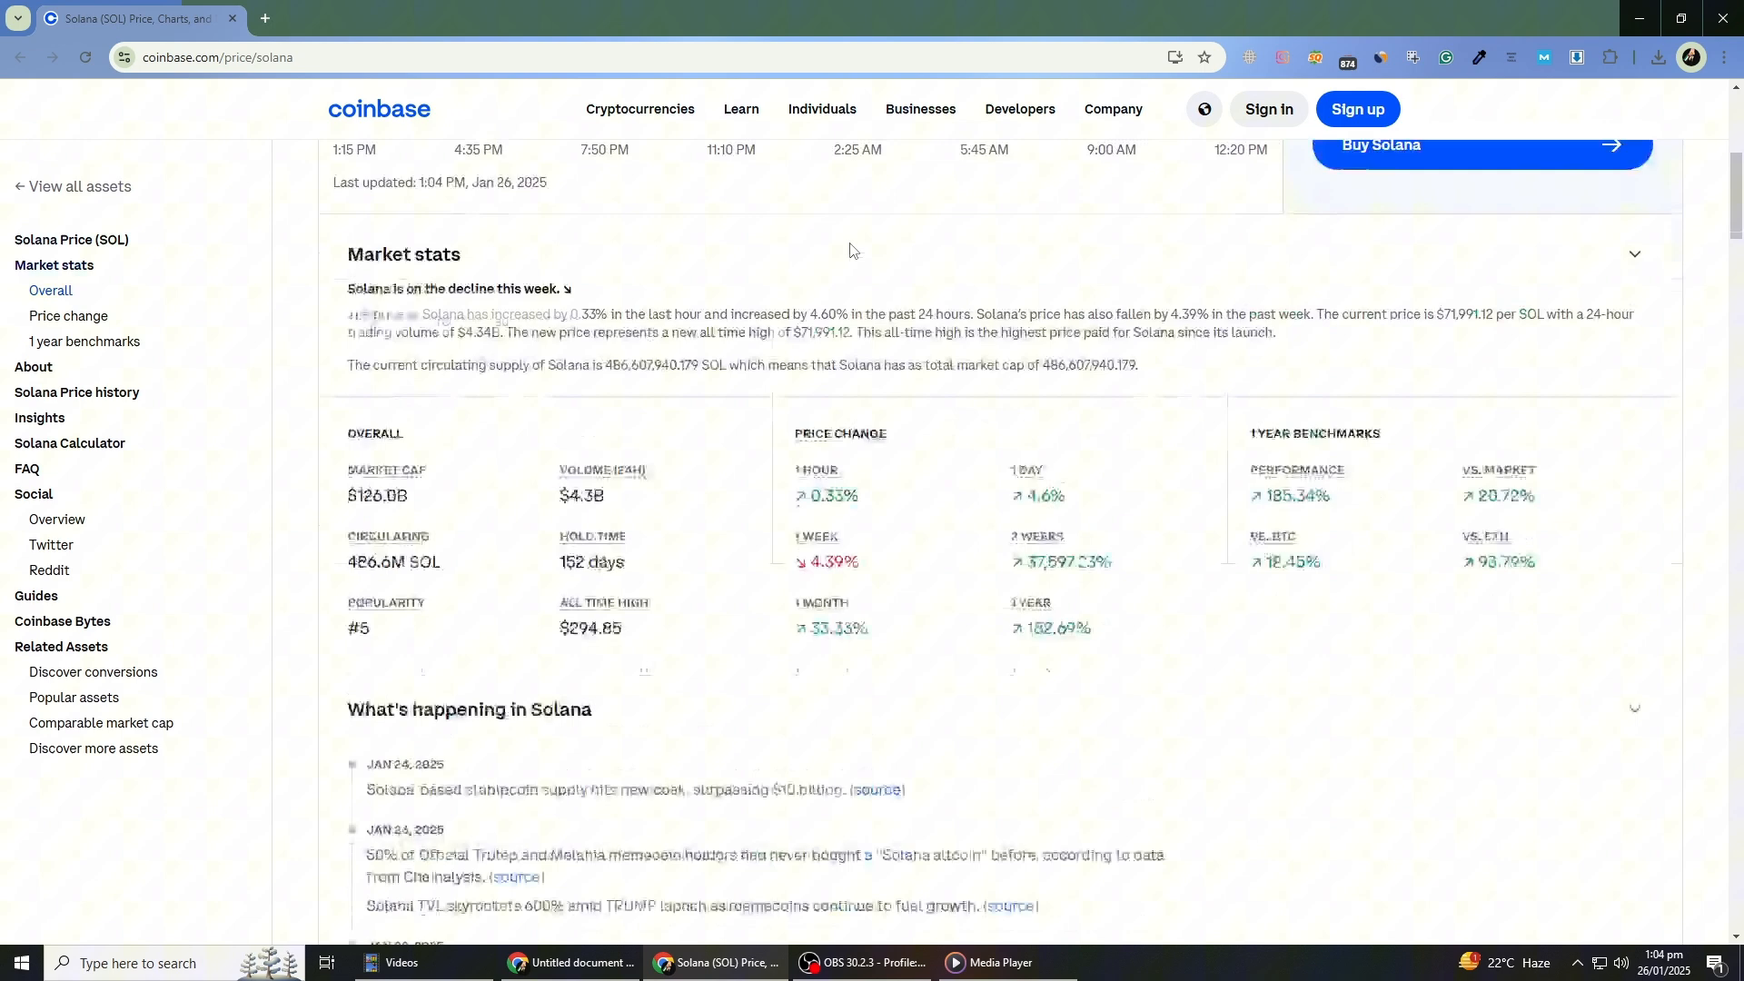
{"action": "scroll", "scroll_direction": "up", "scroll_amount": 3}
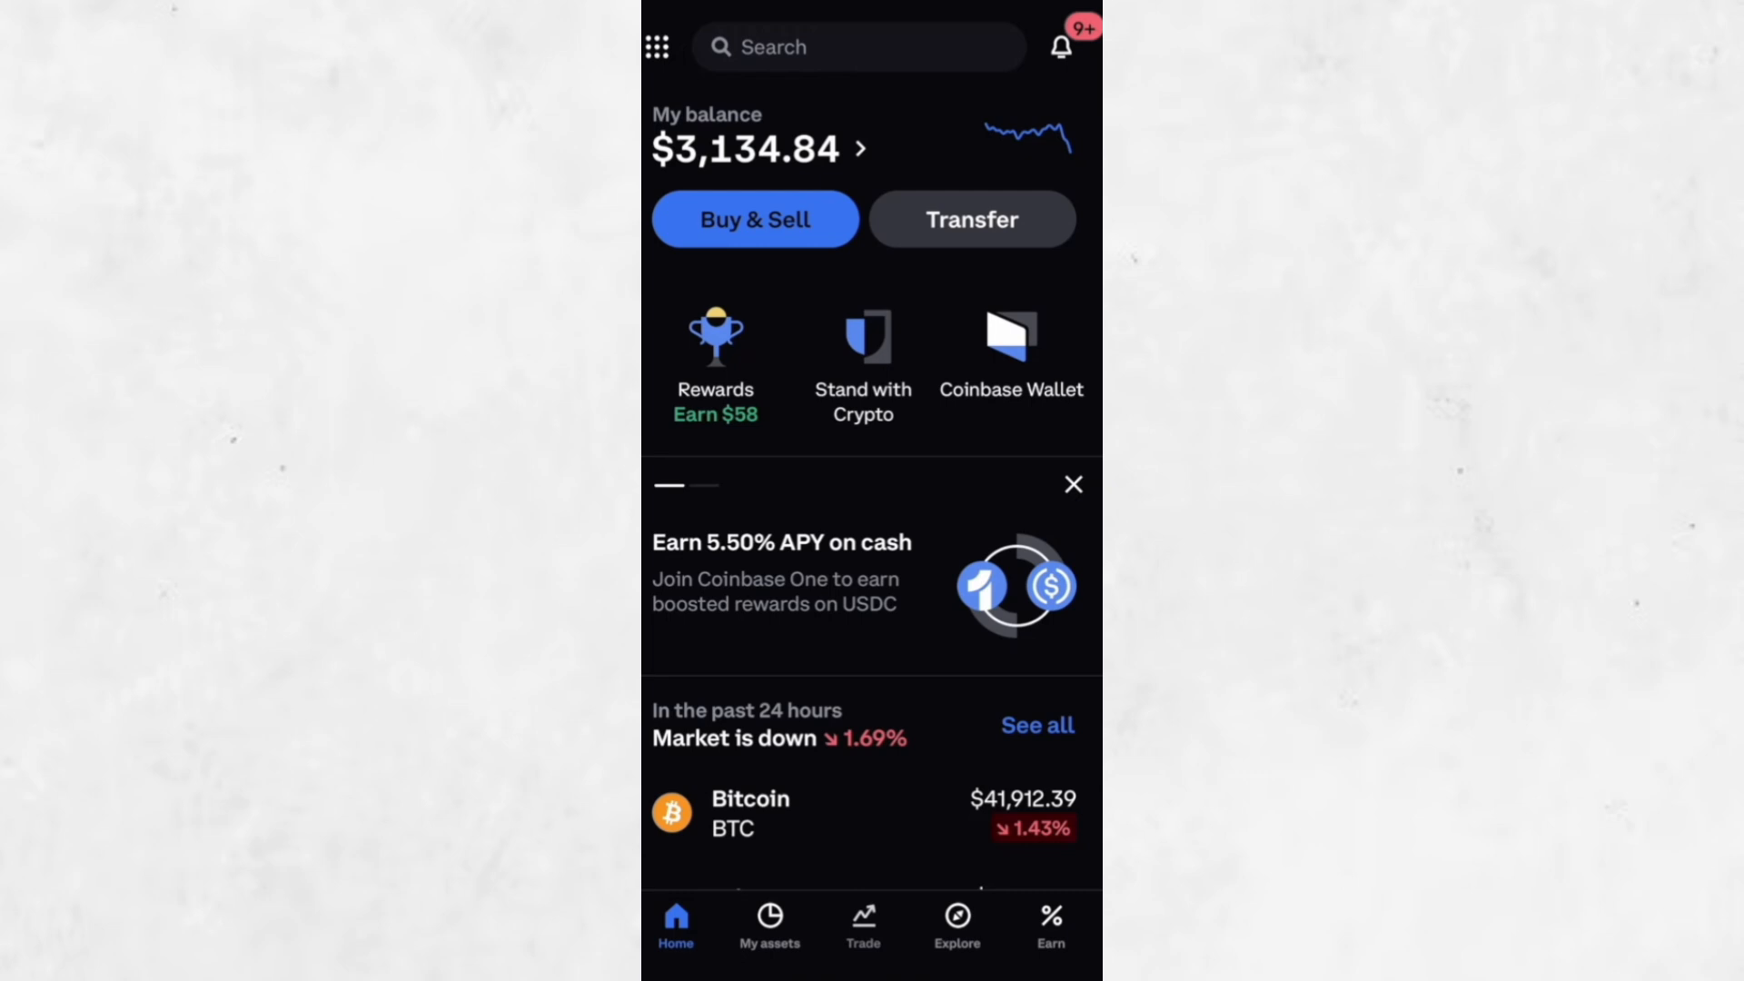
{"action": "left_click", "coordinate": [862, 922]}
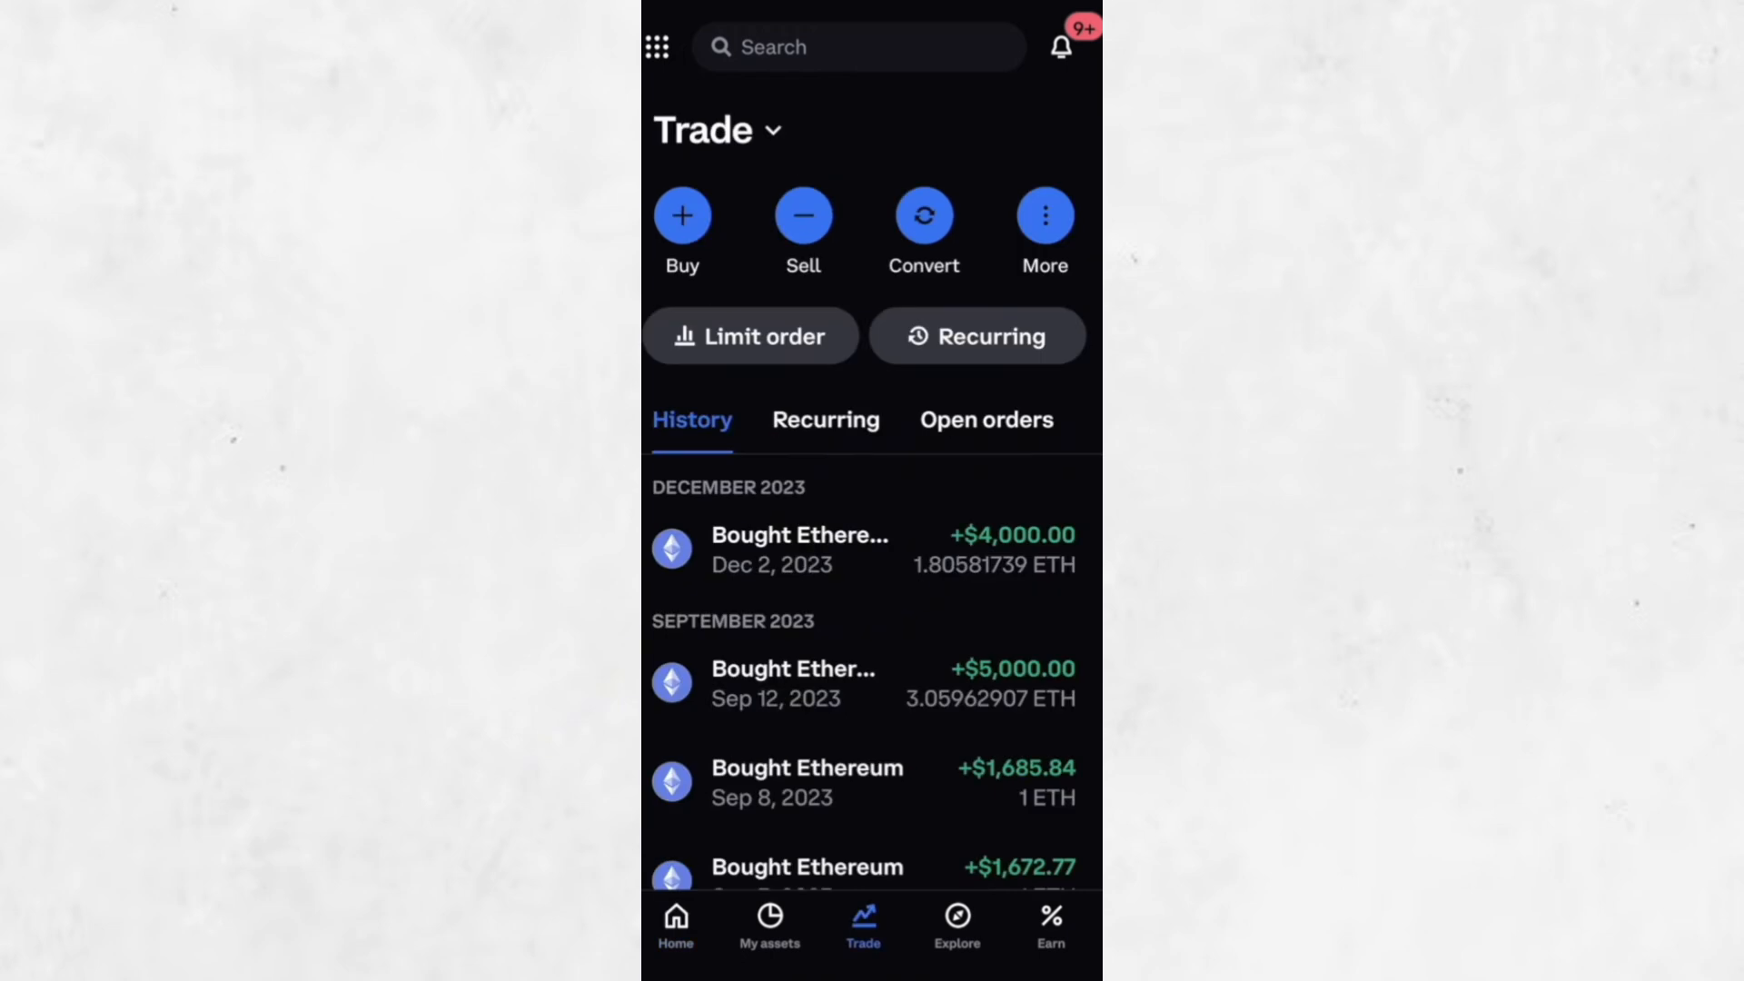
{"action": "left_click", "coordinate": [682, 214]}
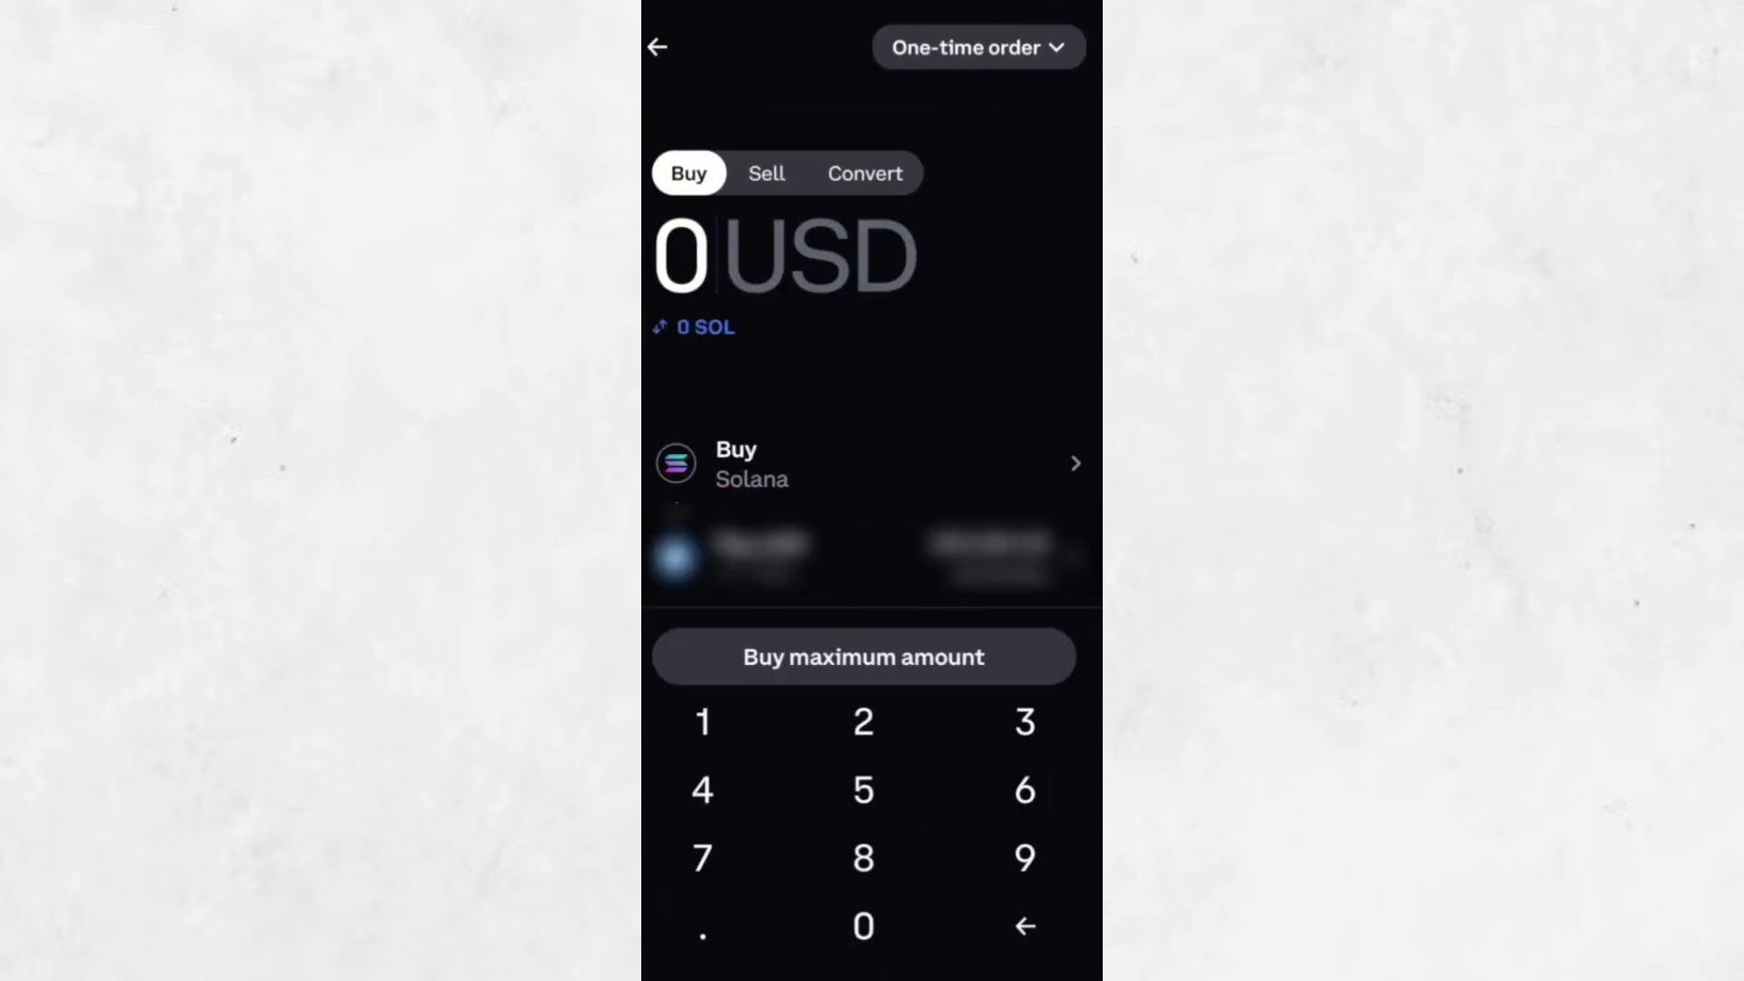
Switch the buy amount from USD to SOL, enter 0.1 SOL, and go to review.
{"action": "left_click", "coordinate": [700, 720]}
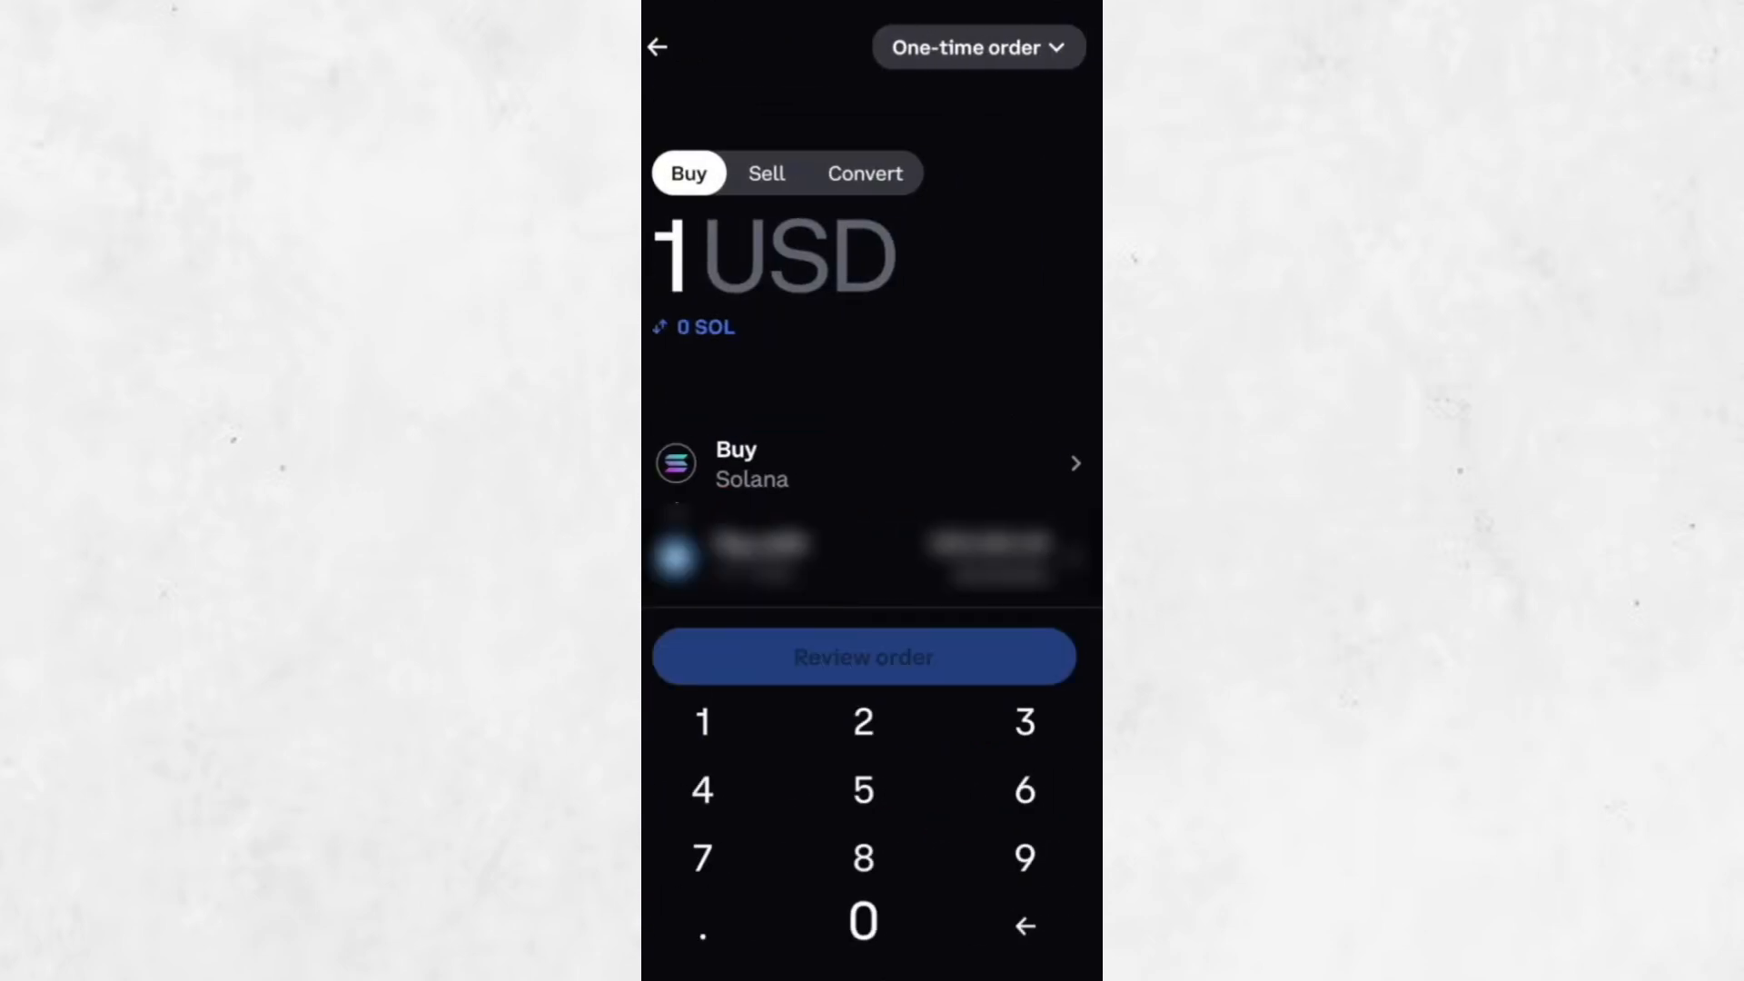
{"action": "left_click", "coordinate": [862, 922]}
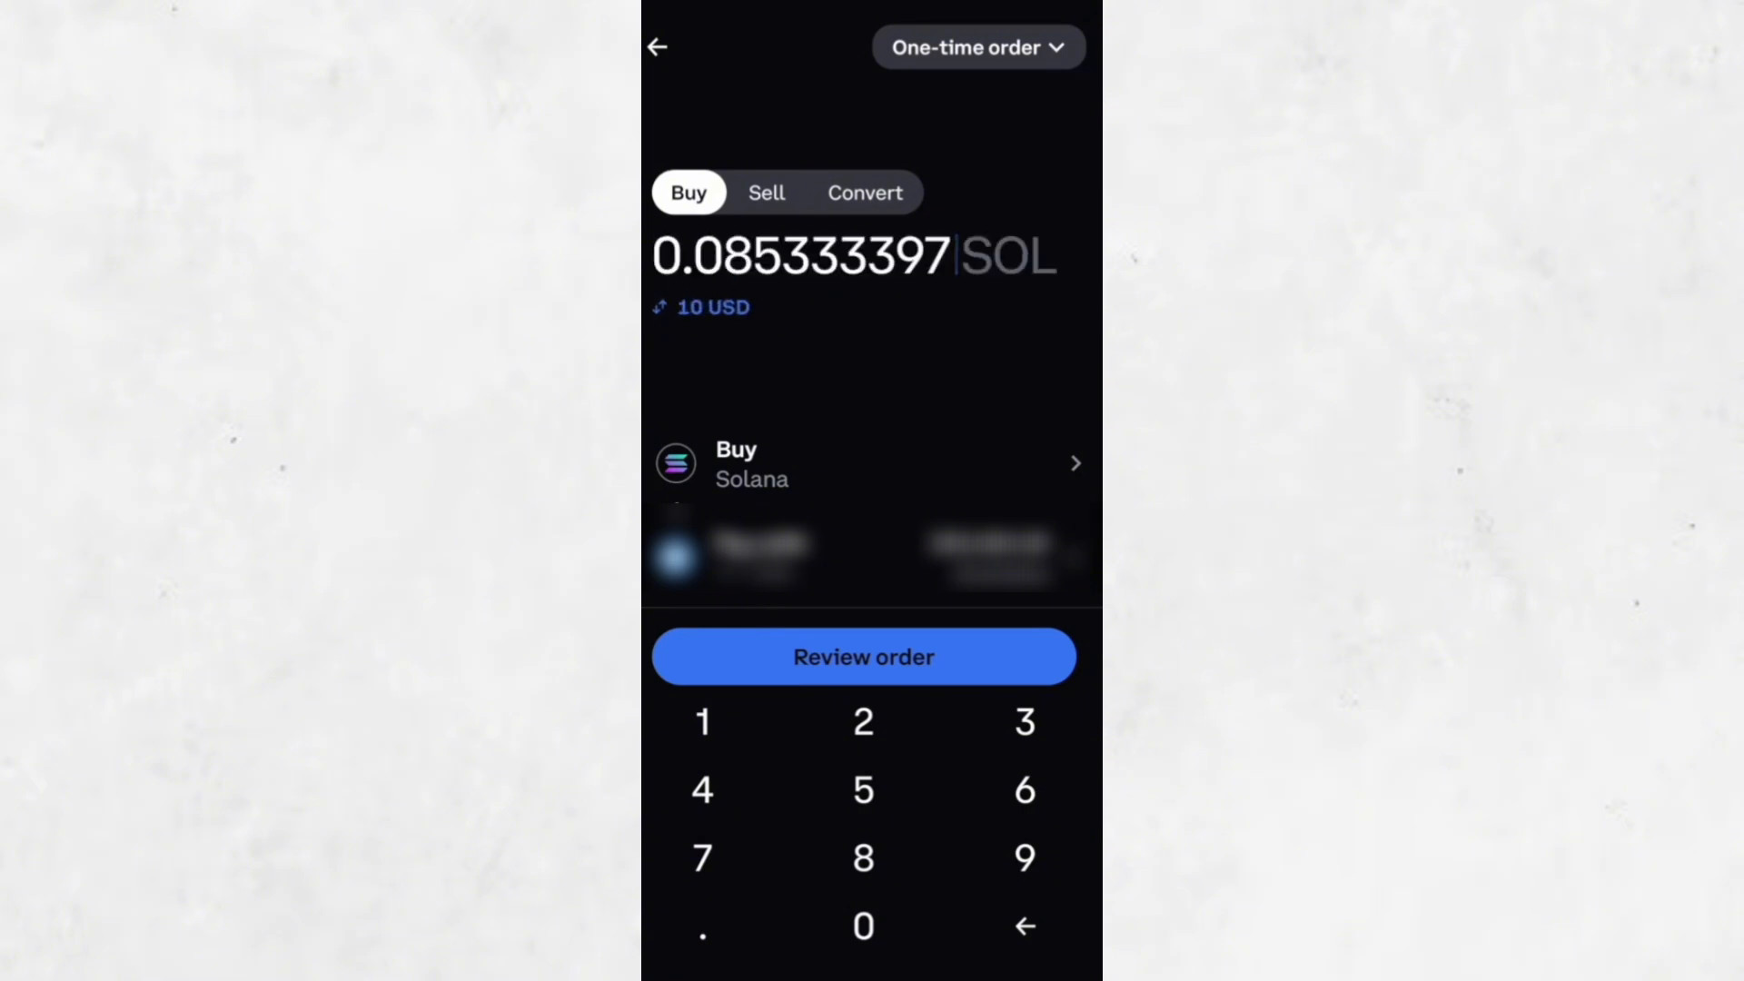
{"action": "left_click", "coordinate": [1023, 926]}
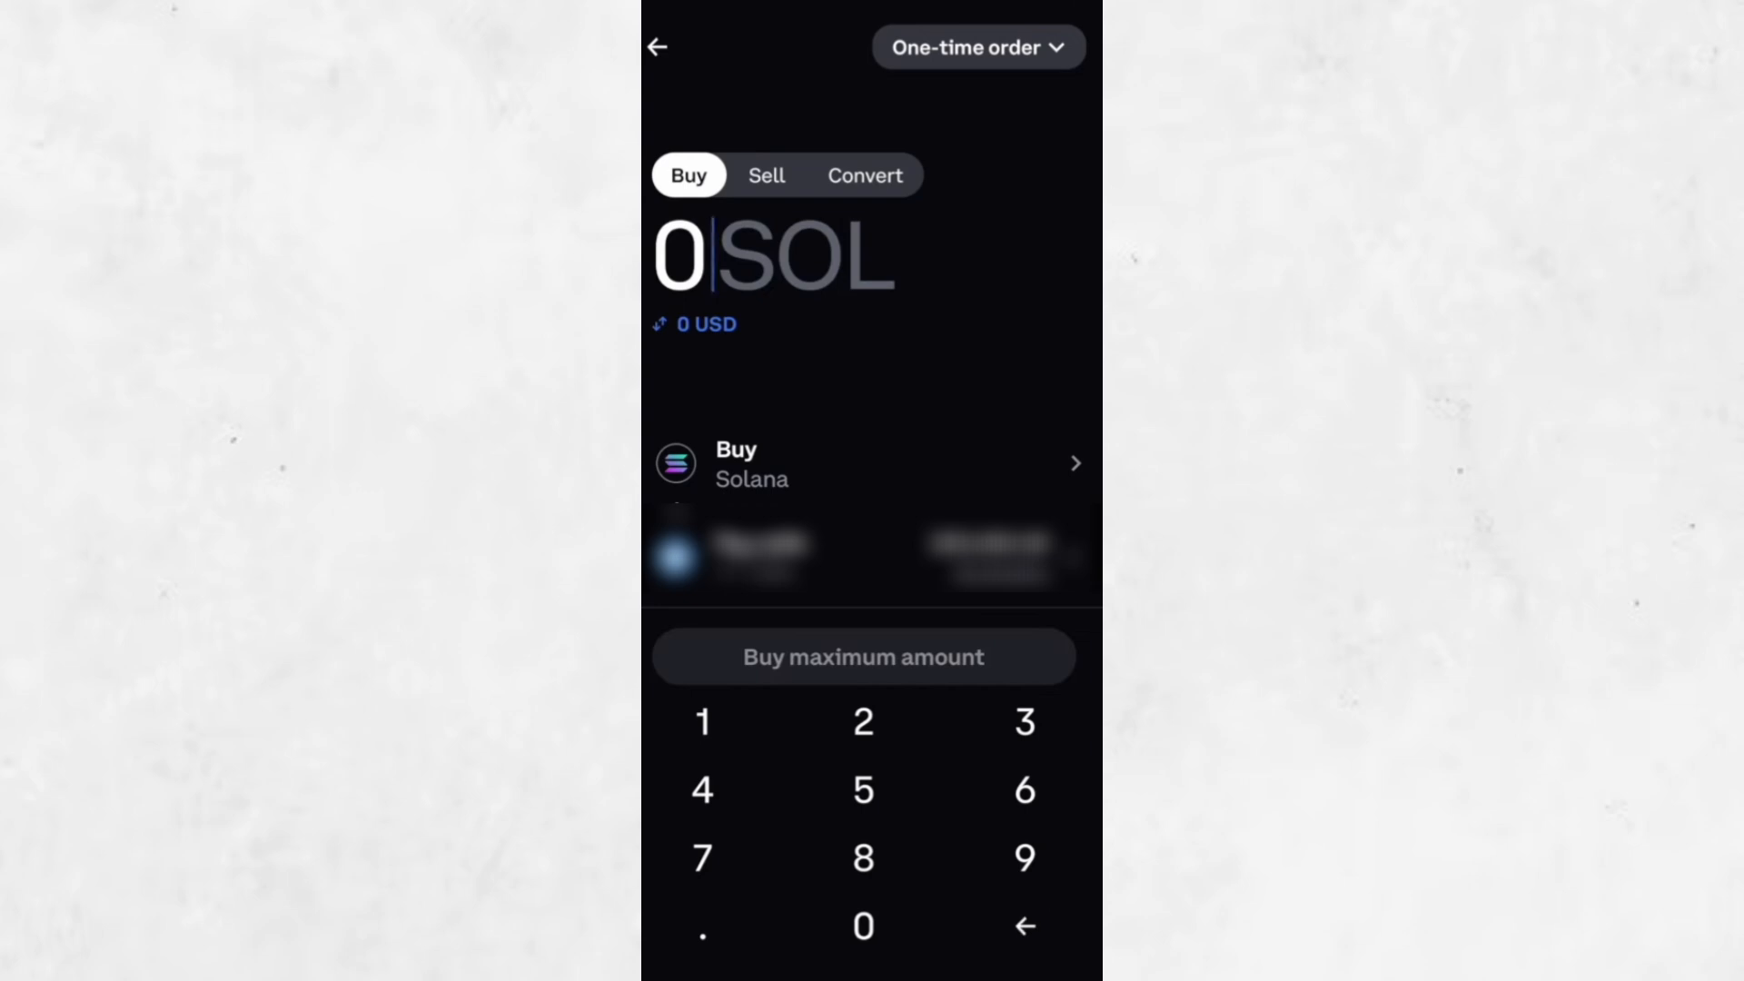
{"action": "left_click", "coordinate": [700, 721]}
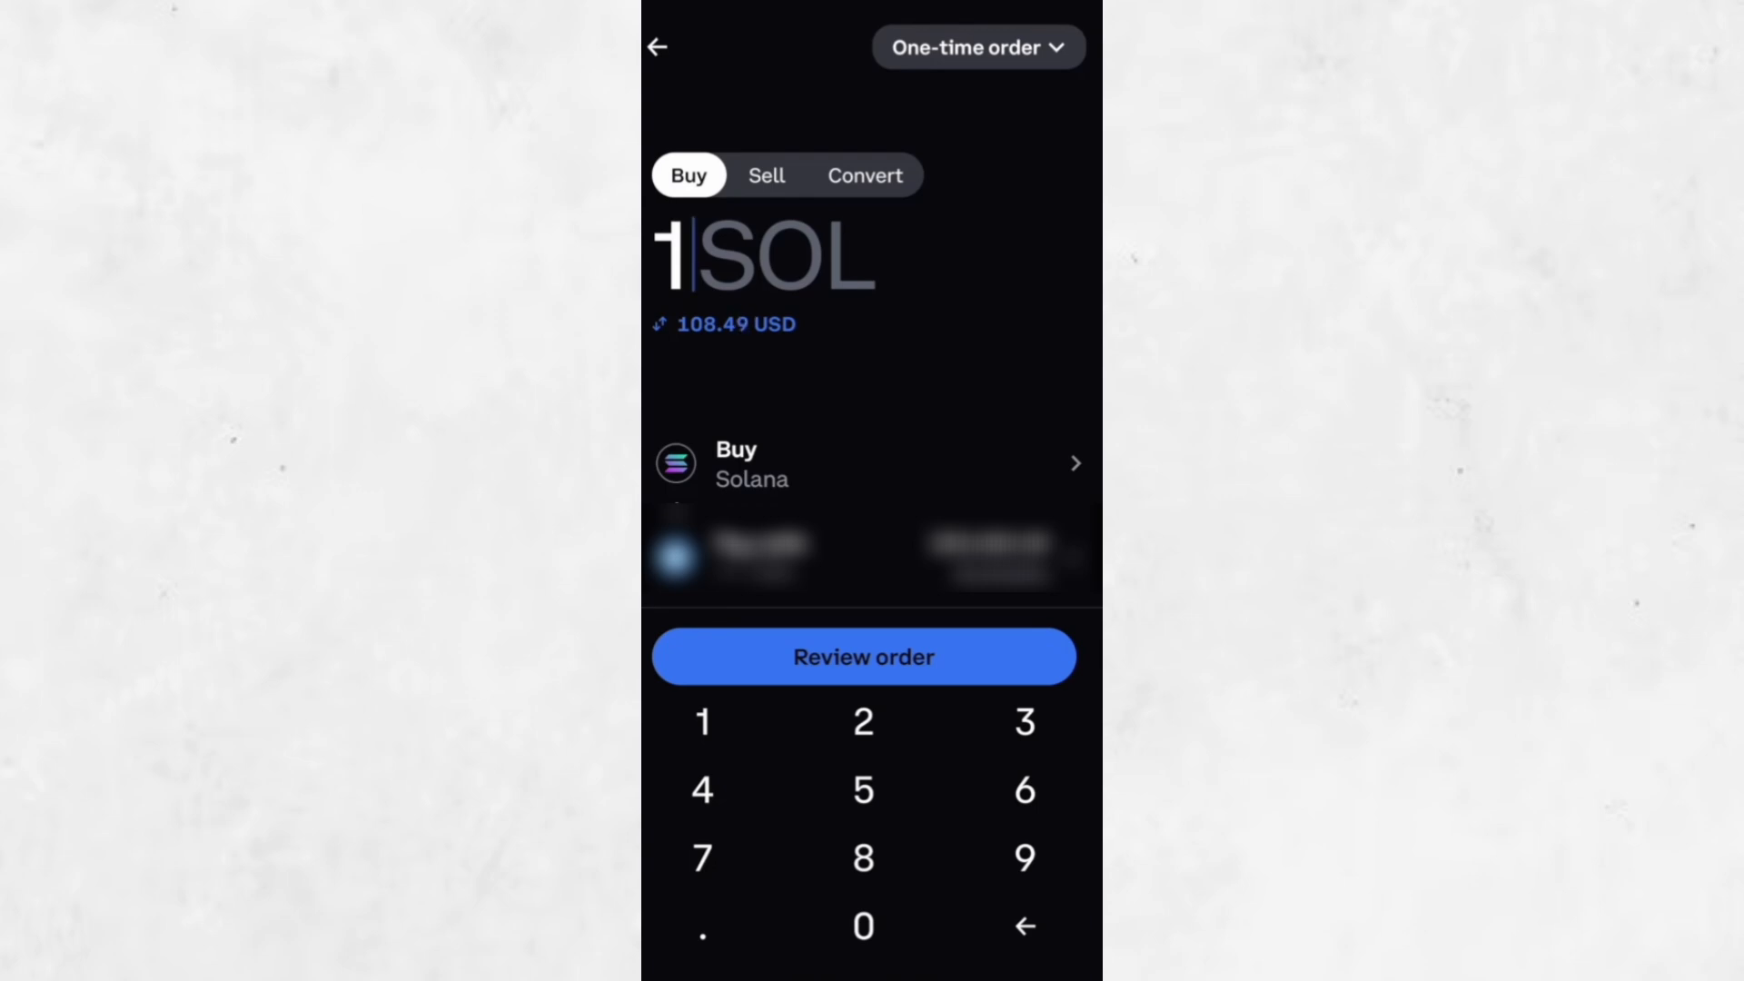
{"action": "left_click", "coordinate": [861, 721]}
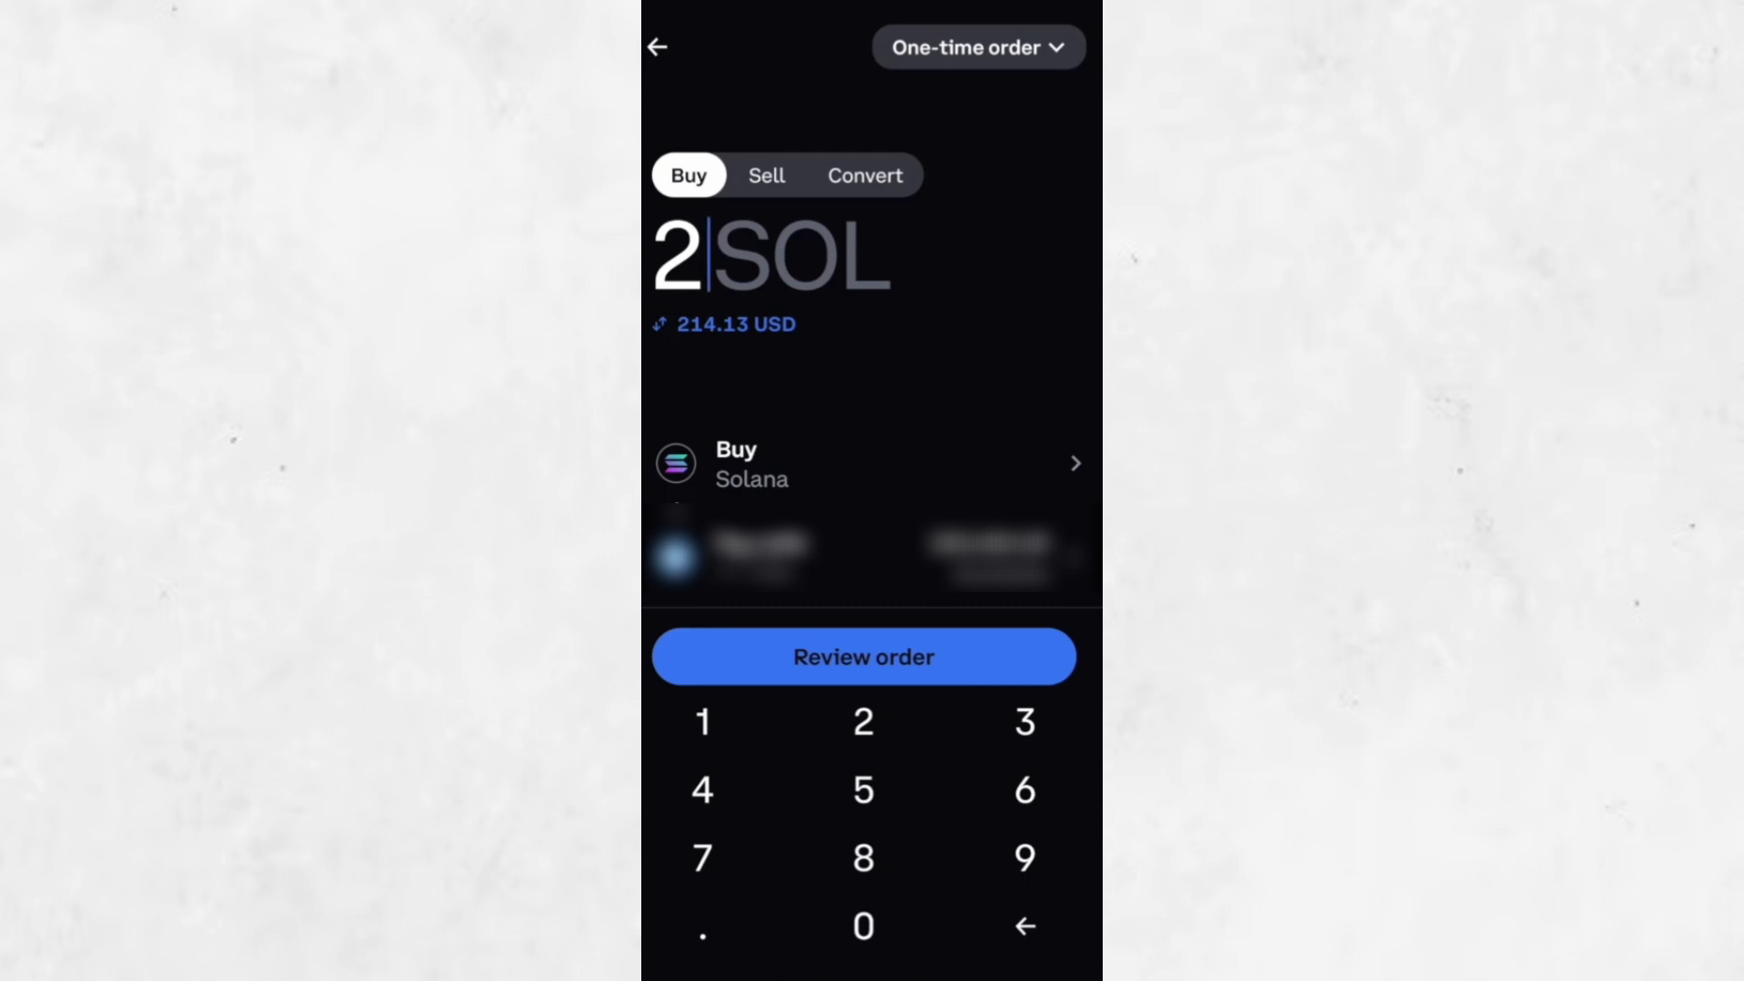
{"action": "left_click", "coordinate": [1022, 926]}
{"action": "type", "text": "0.1"}
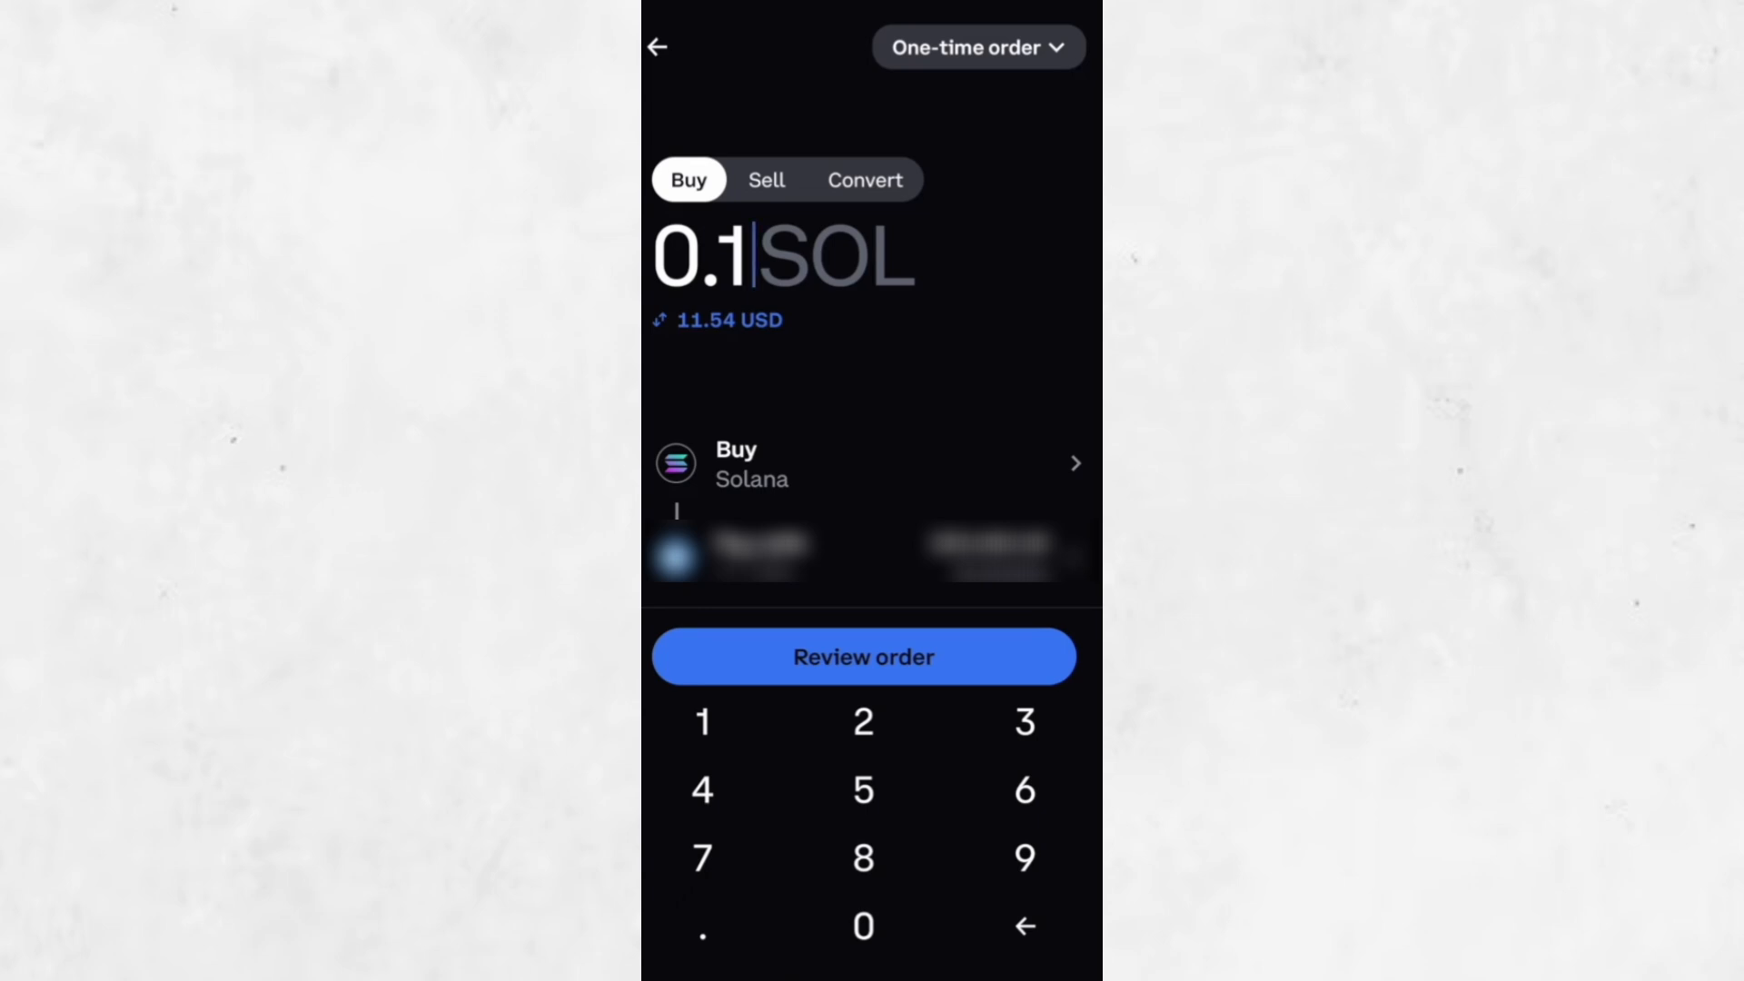
{"action": "left_click", "coordinate": [862, 654]}
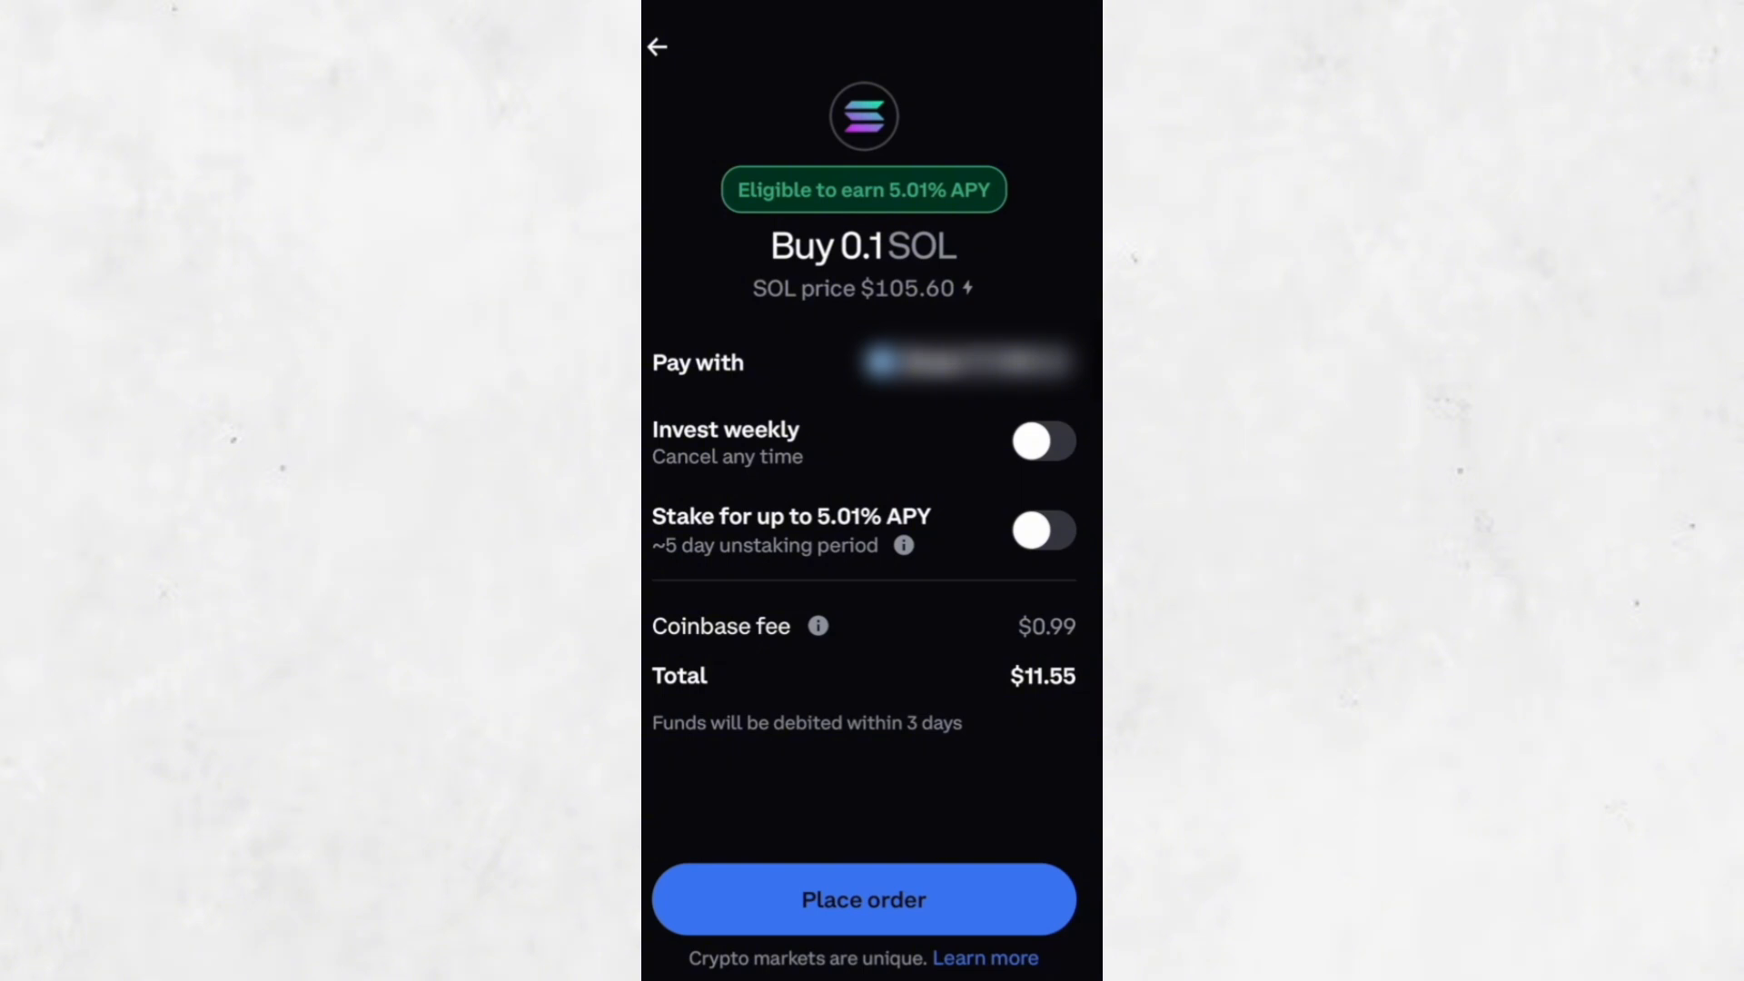
Read and dismiss the $0.99 fee note, place the 0.1 SOL order, and finish.
{"action": "left_click", "coordinate": [819, 625]}
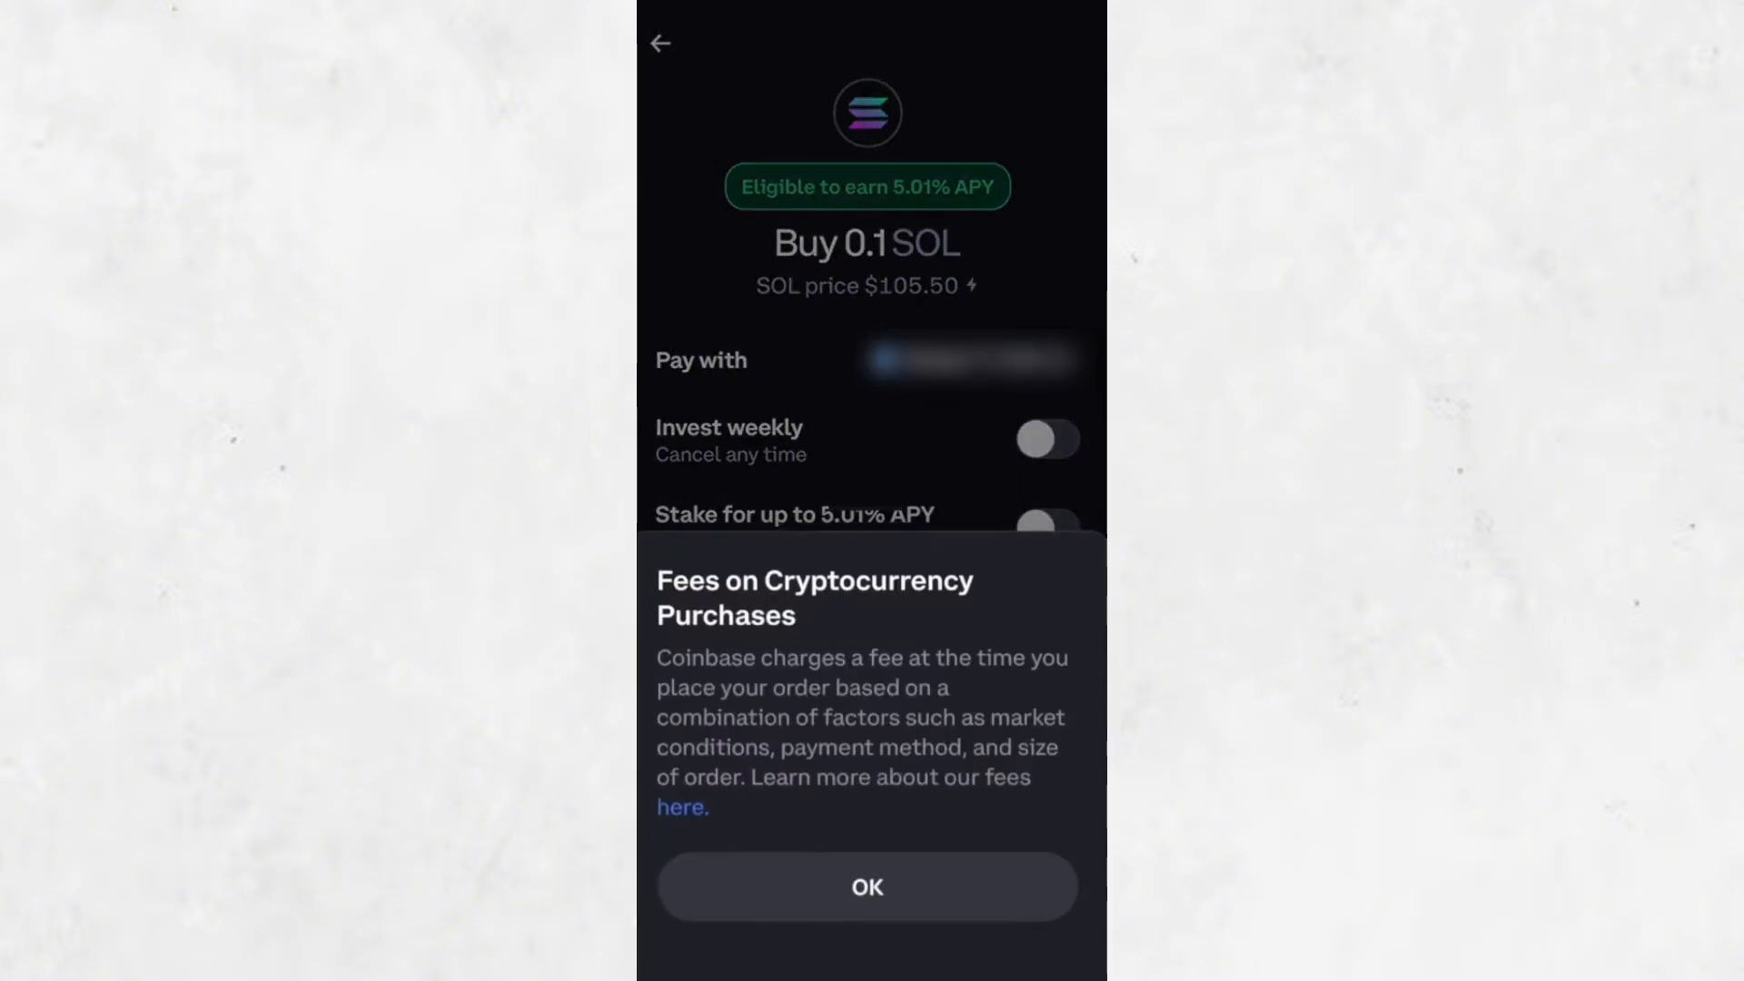
{"action": "left_click", "coordinate": [867, 886]}
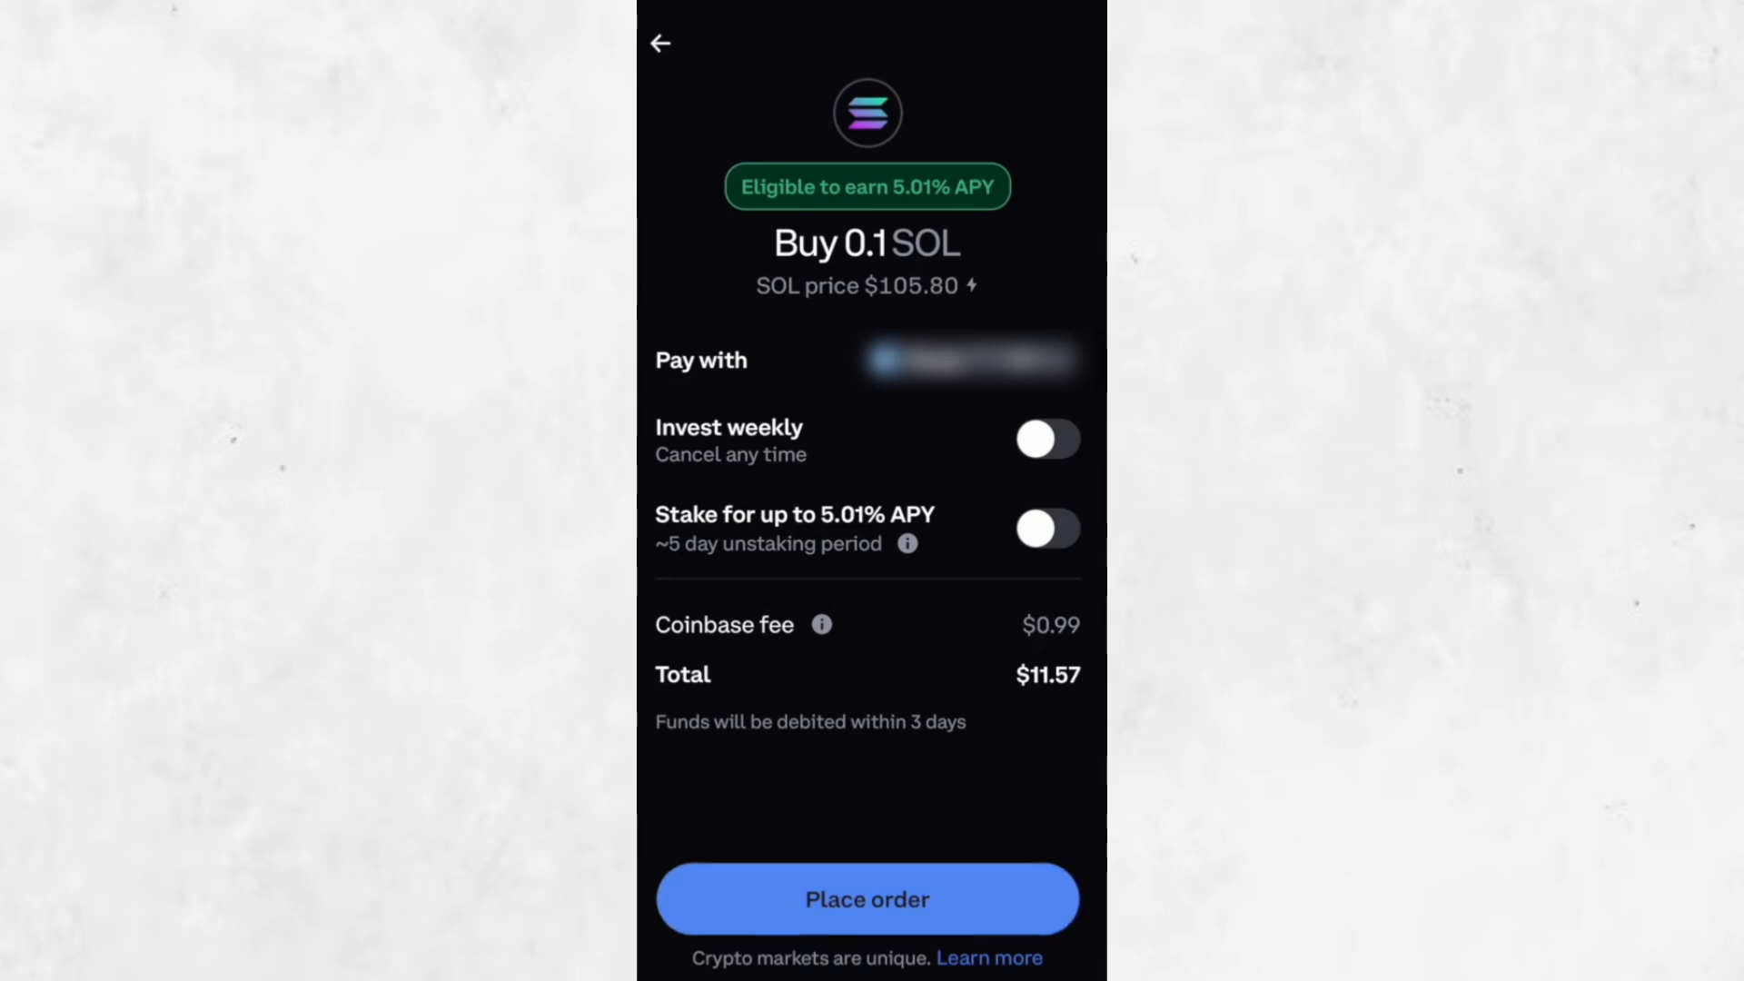
{"action": "left_click", "coordinate": [866, 898]}
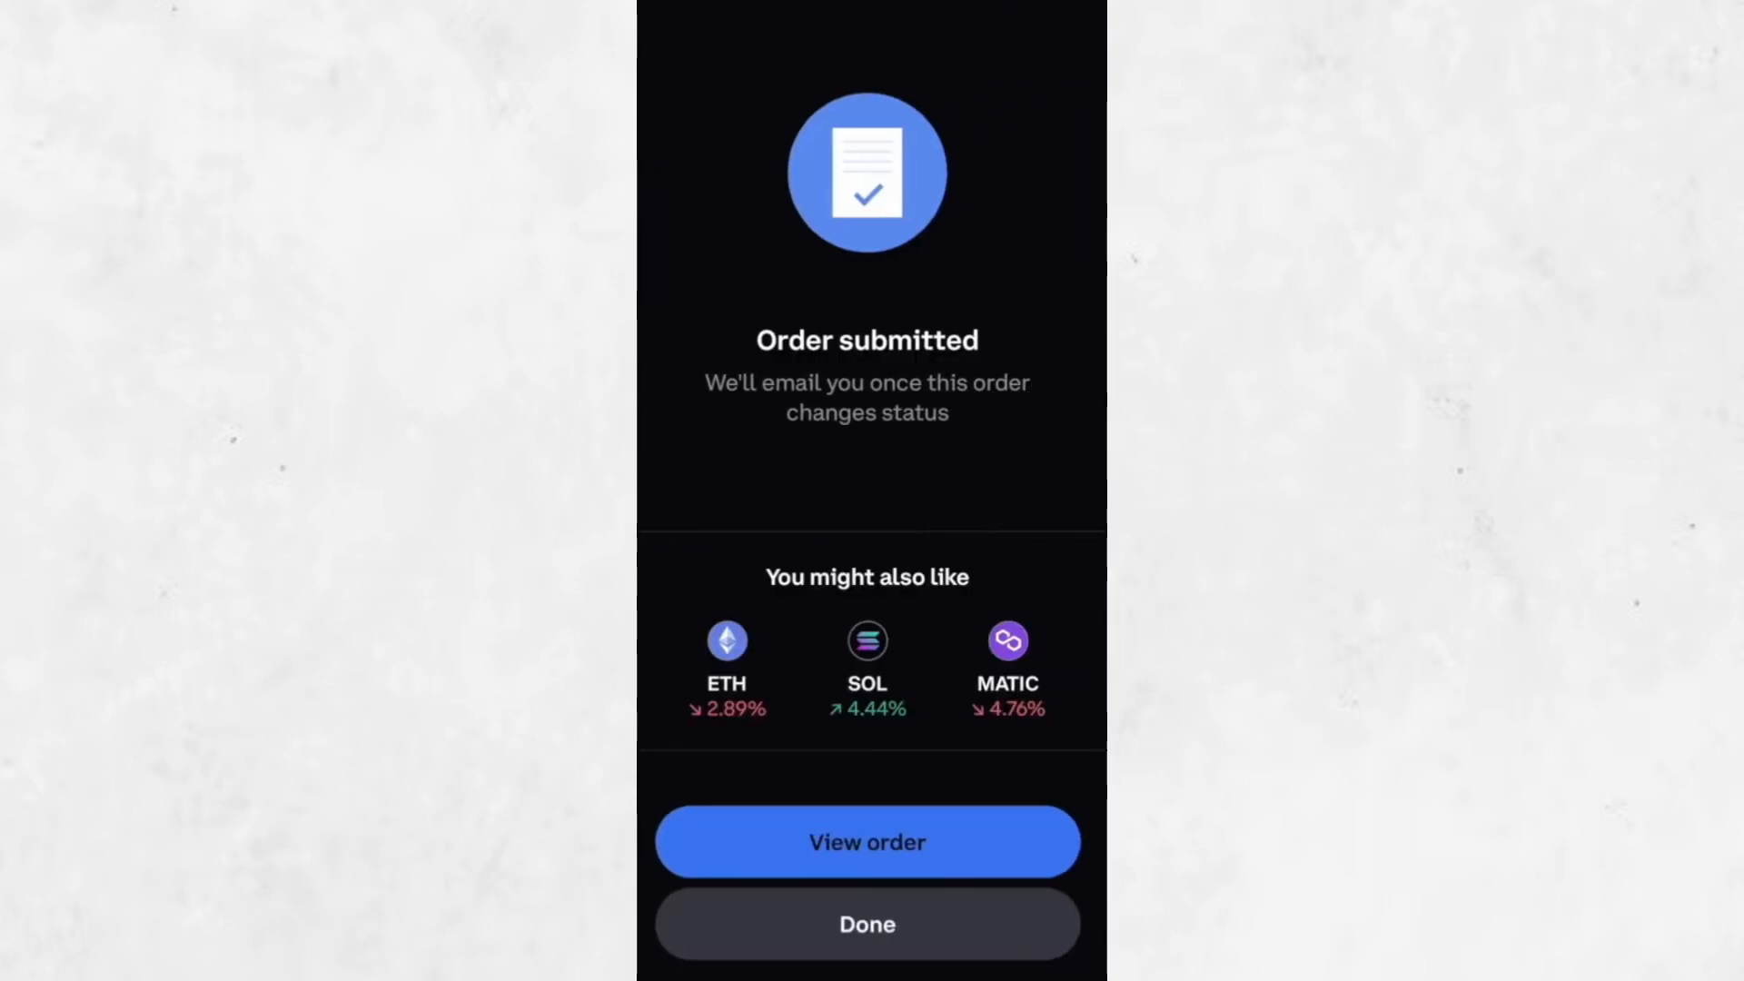
{"action": "left_click", "coordinate": [866, 923]}
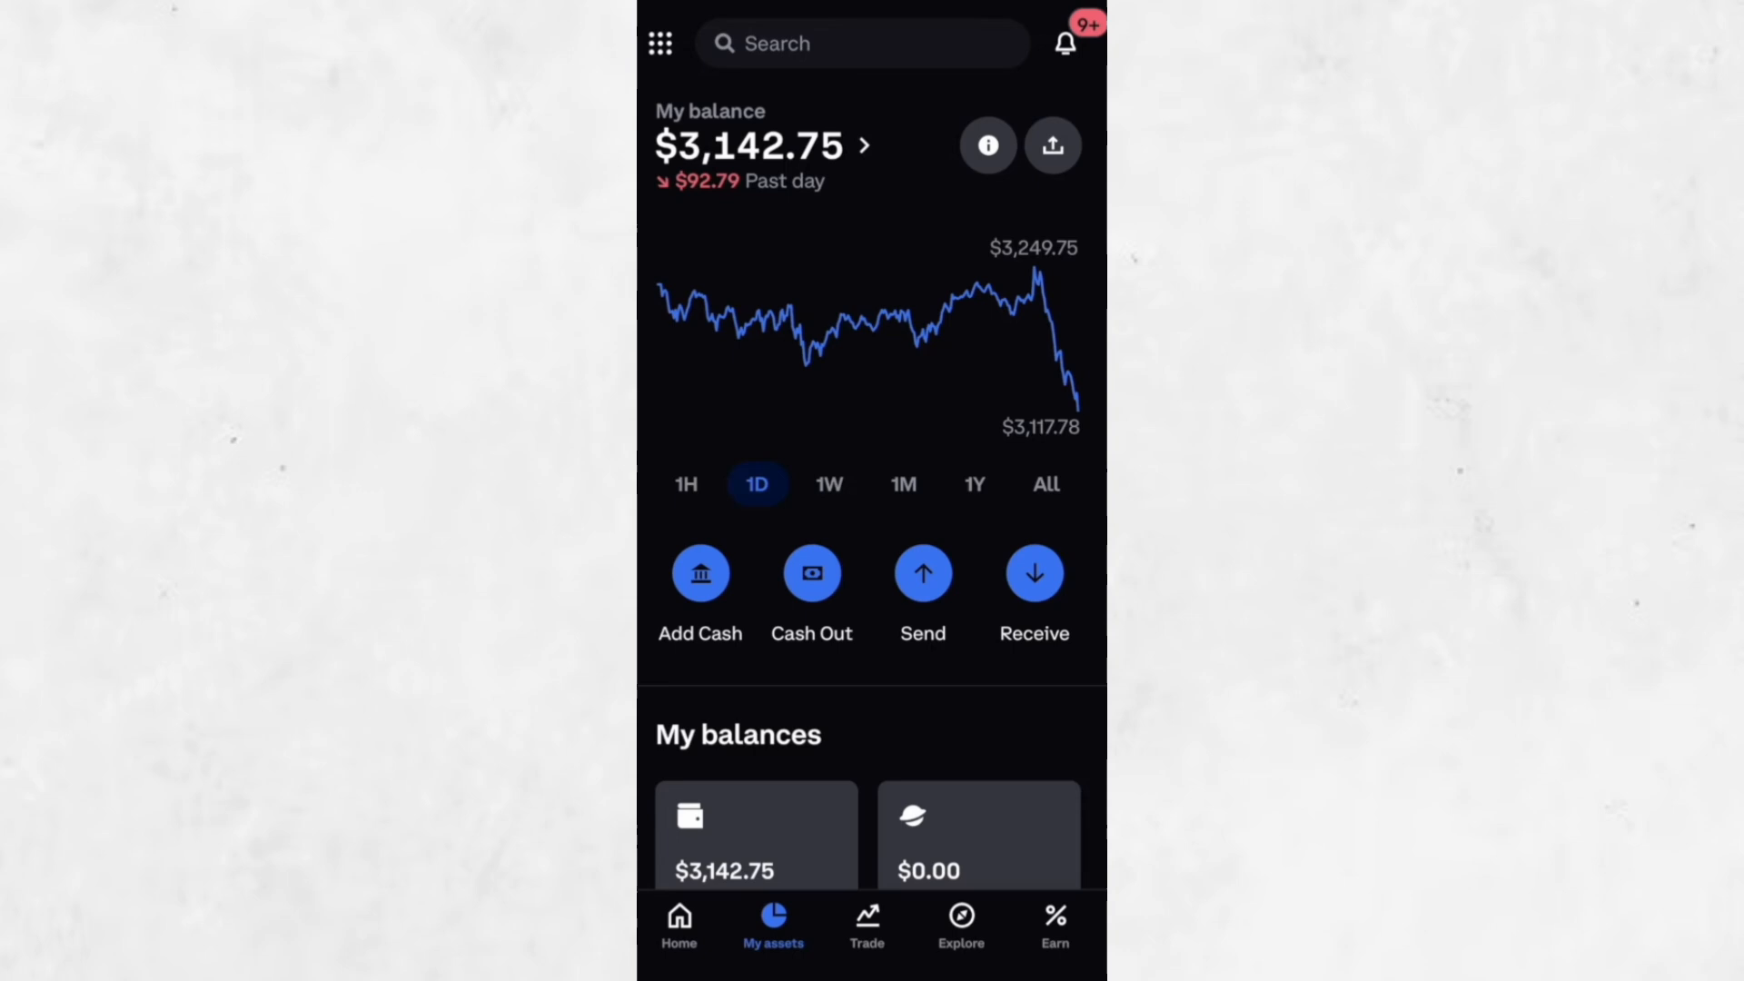
Scroll My assets to verify the 0.1 SOL Solana holding, then return to the crypto list.
{"action": "scroll", "scroll_direction": "down", "scroll_amount": 3}
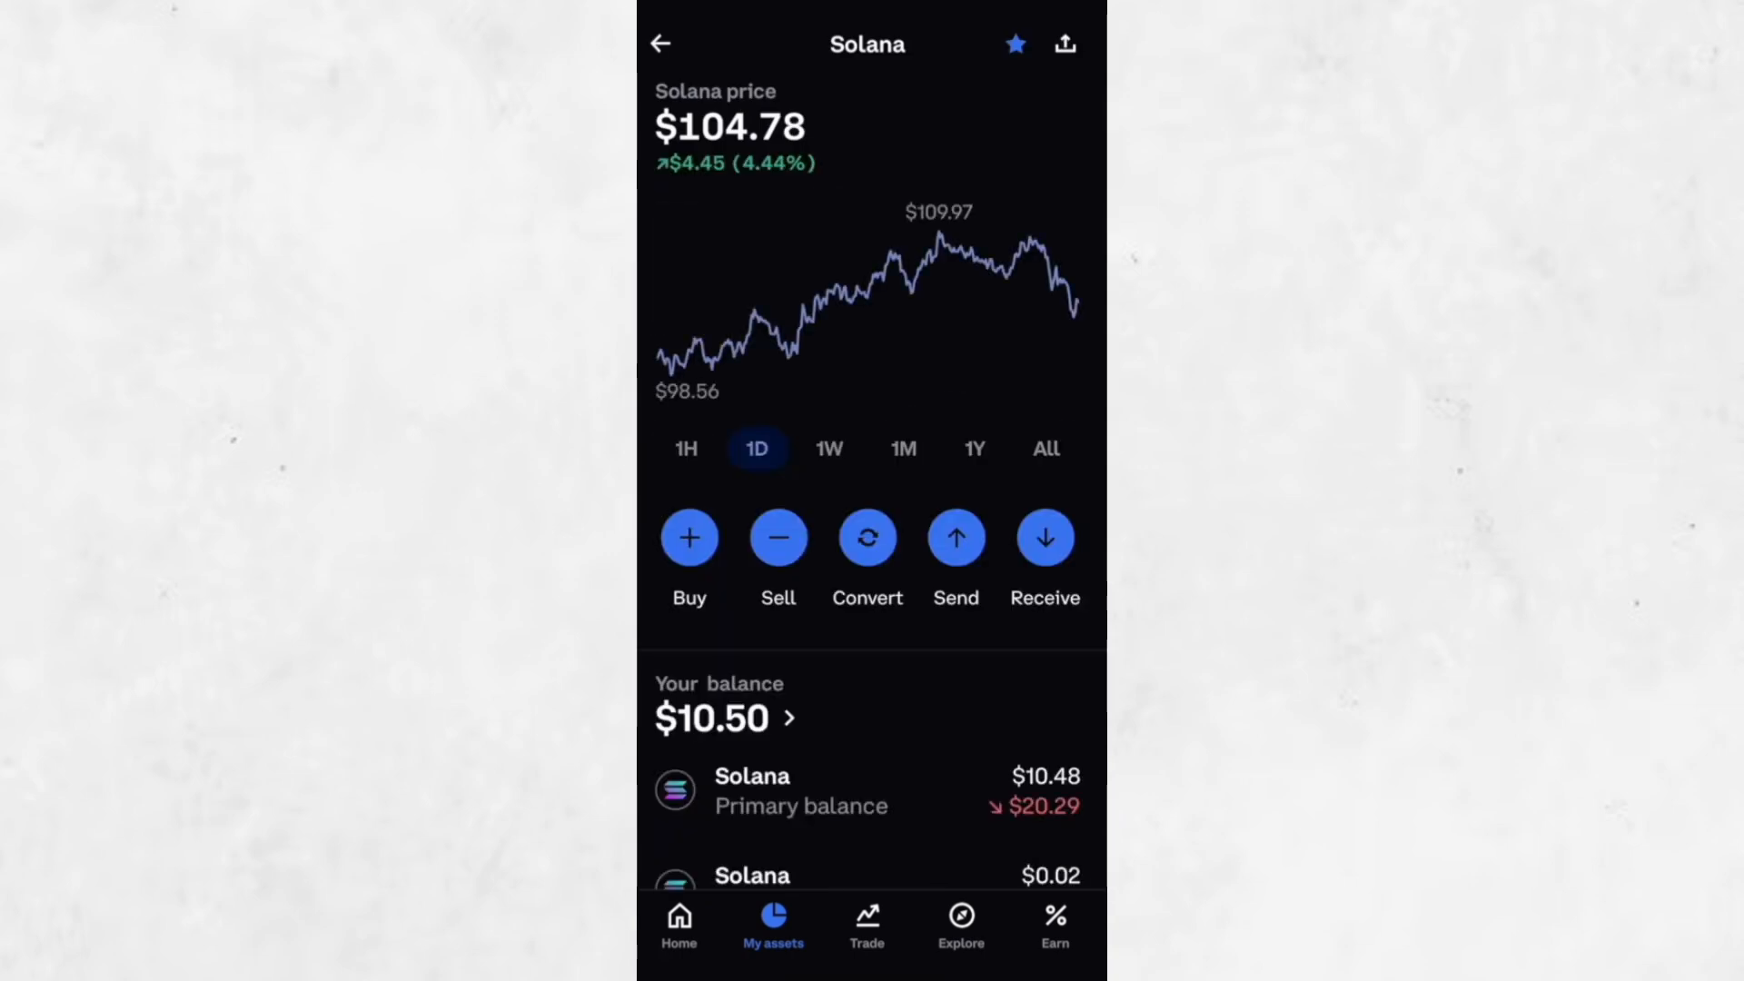
{"action": "scroll", "scroll_direction": "down", "scroll_amount": 3}
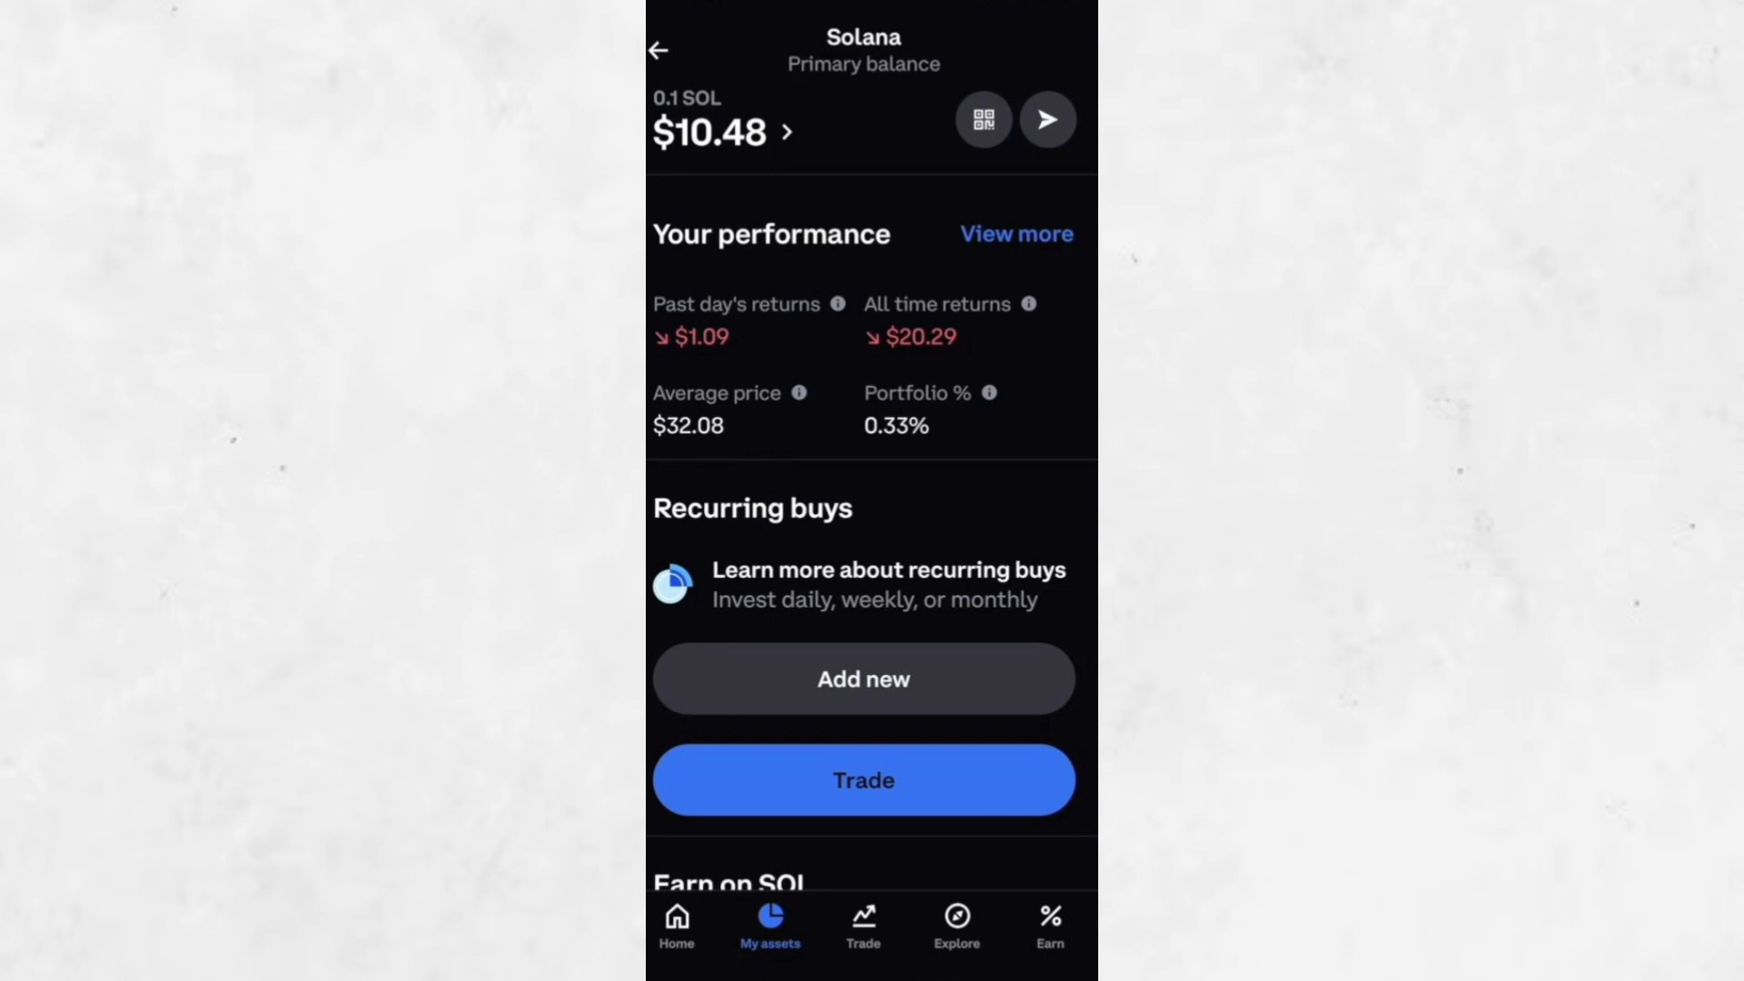
{"action": "left_click", "coordinate": [658, 50]}
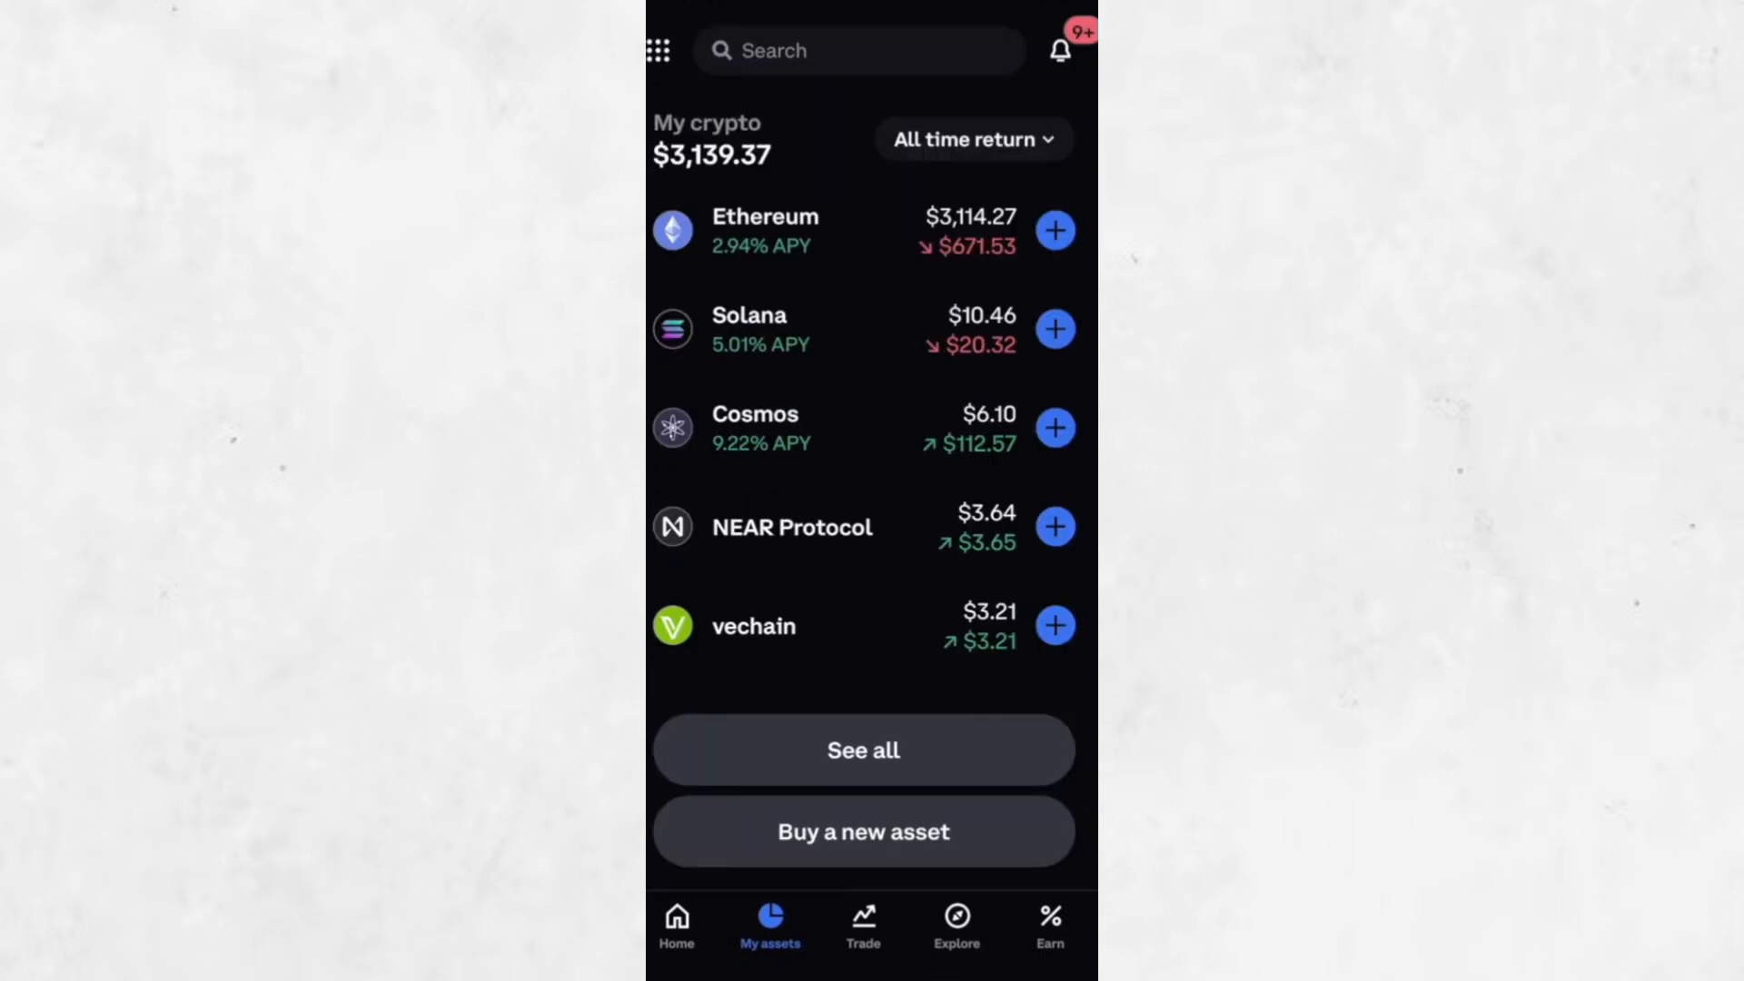